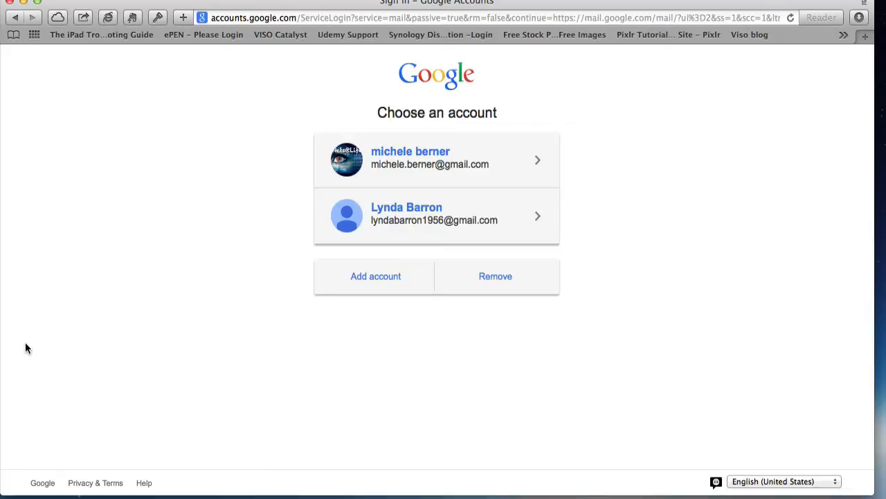
mouse_move(405, 218)
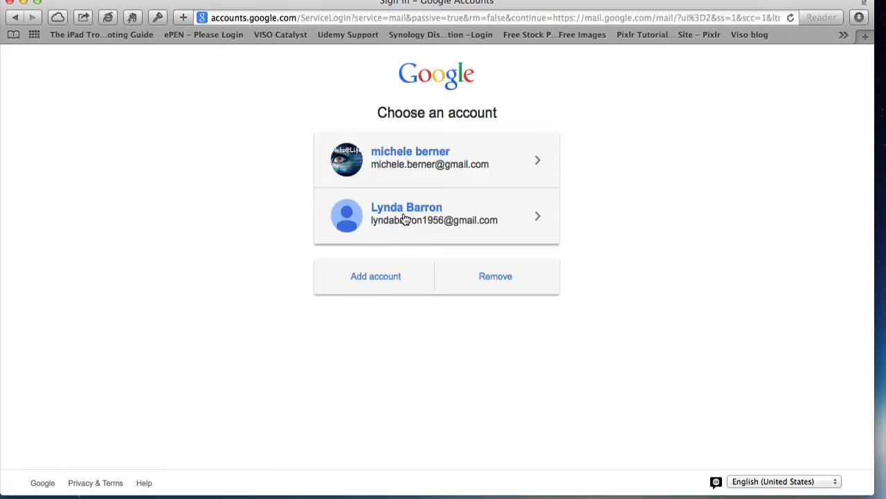
Sign into Gmail as the second account listed on the Choose an account page
click(436, 216)
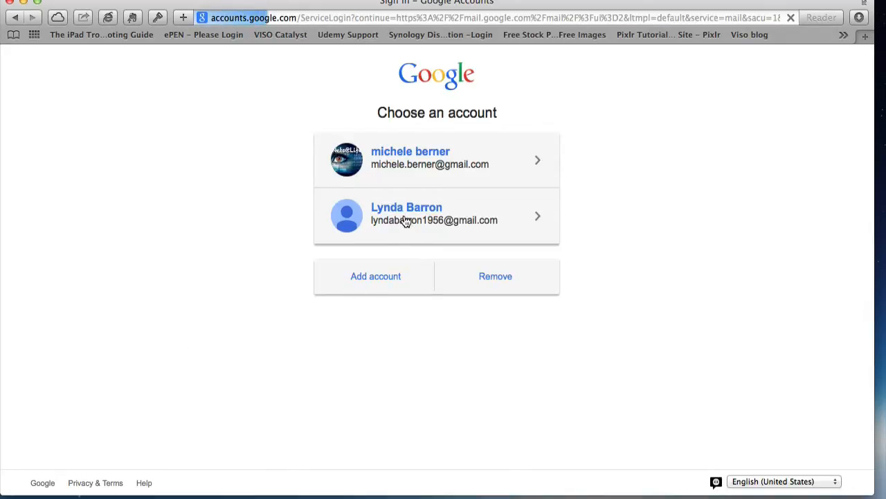
click(434, 216)
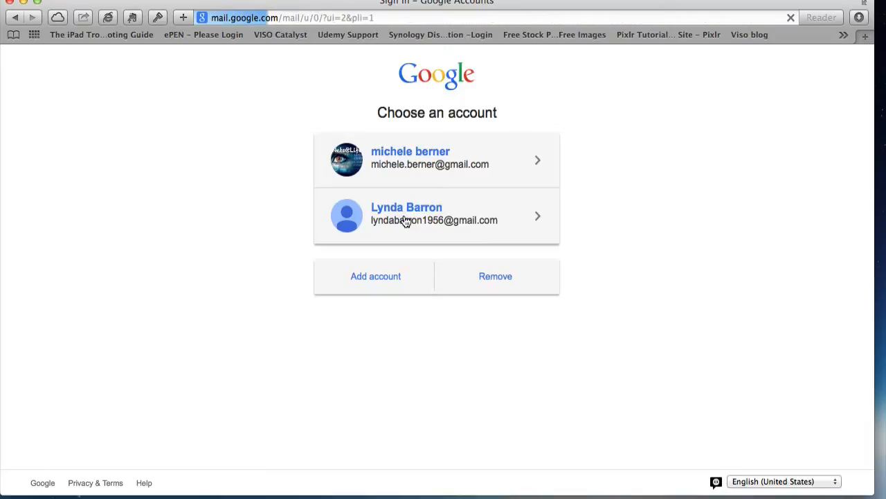
click(436, 216)
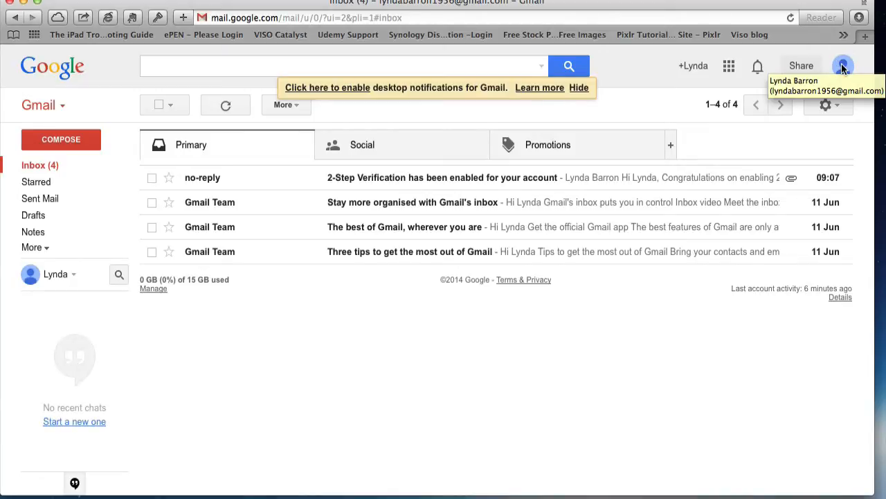
Open that account's Google Account settings from the profile avatar
click(843, 66)
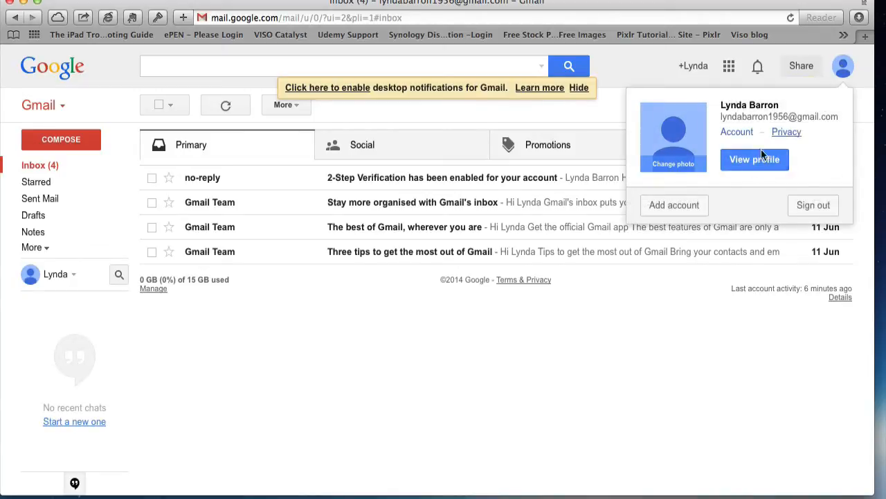
click(753, 159)
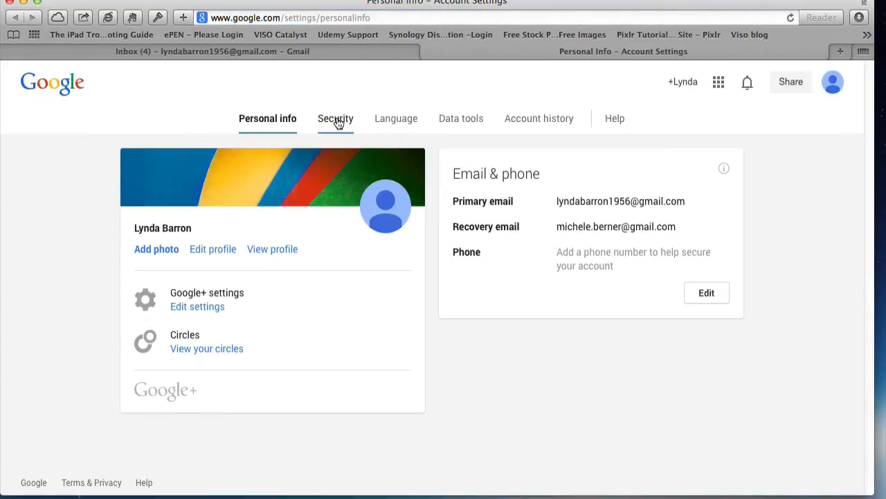
From Security, open 2-step Verification settings and review verification codes and backup numbers
click(335, 118)
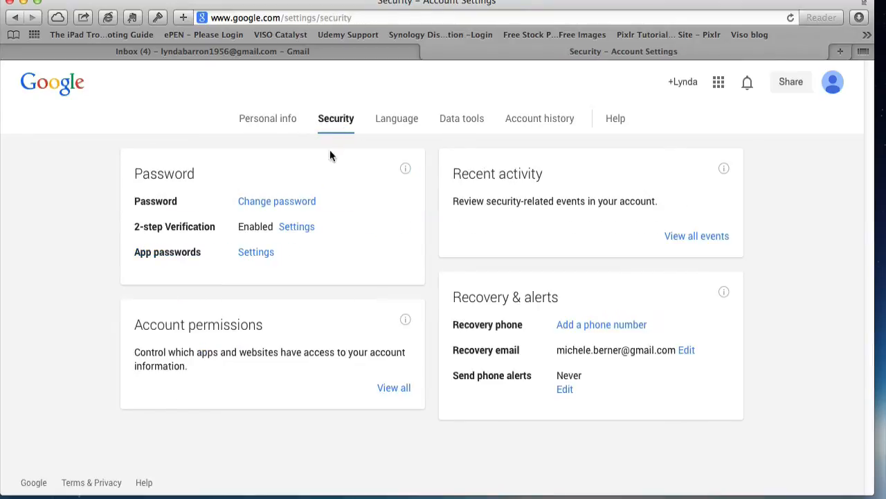
mouse_move(262, 238)
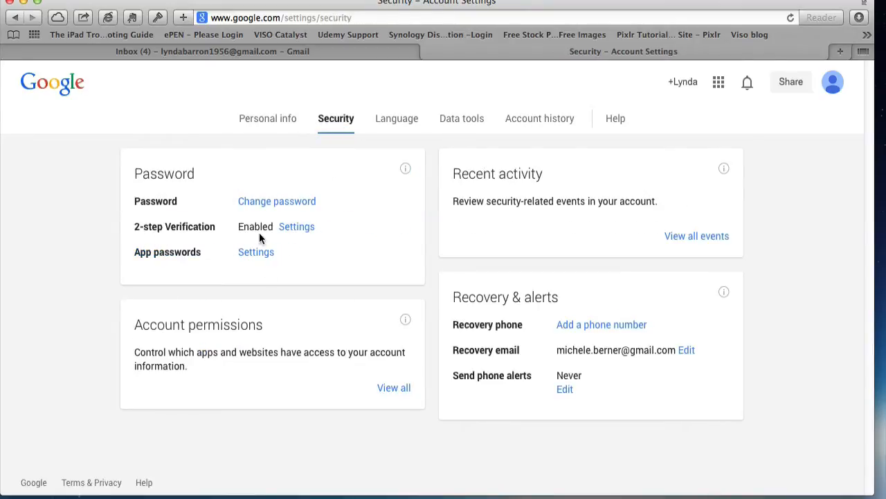
mouse_move(296, 227)
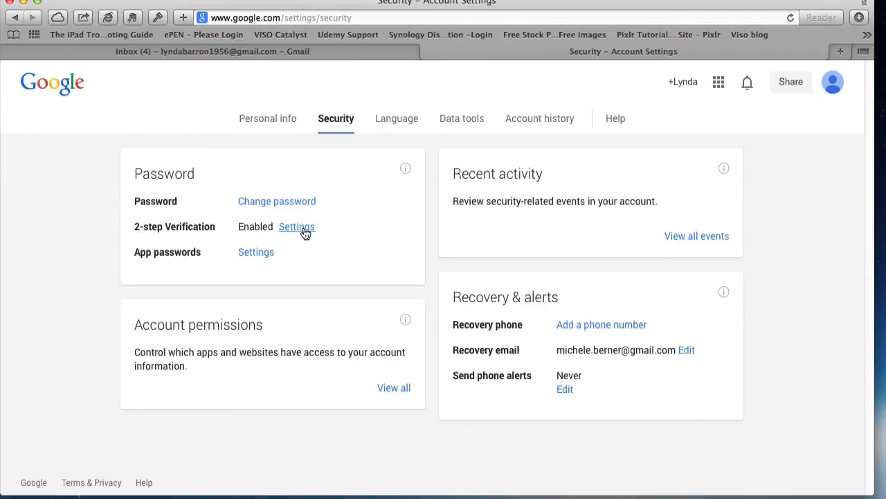
click(296, 227)
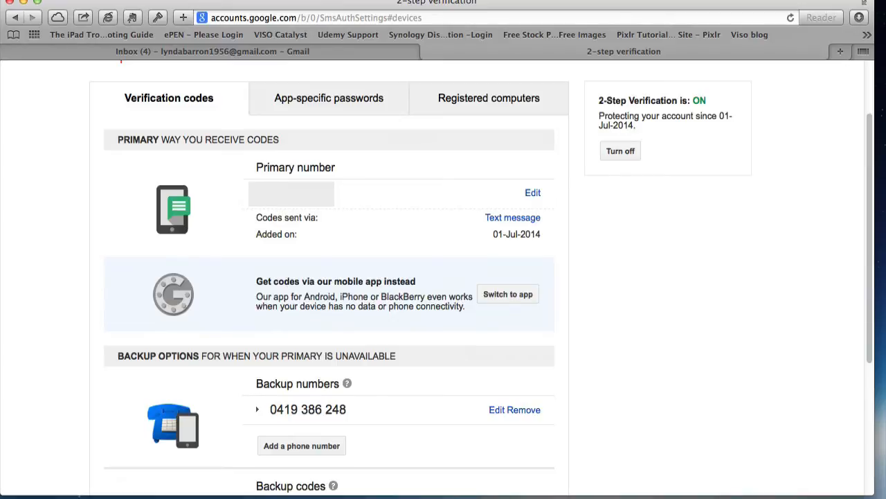
mouse_move(291, 347)
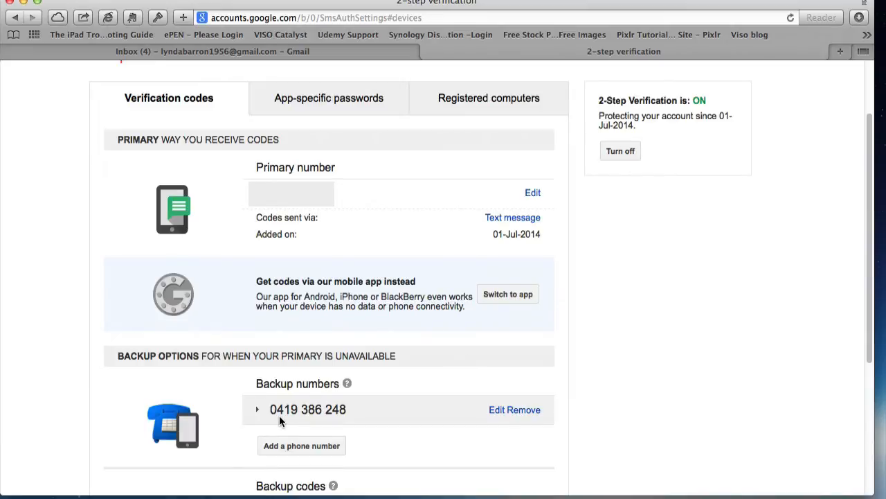
scroll(down, 3)
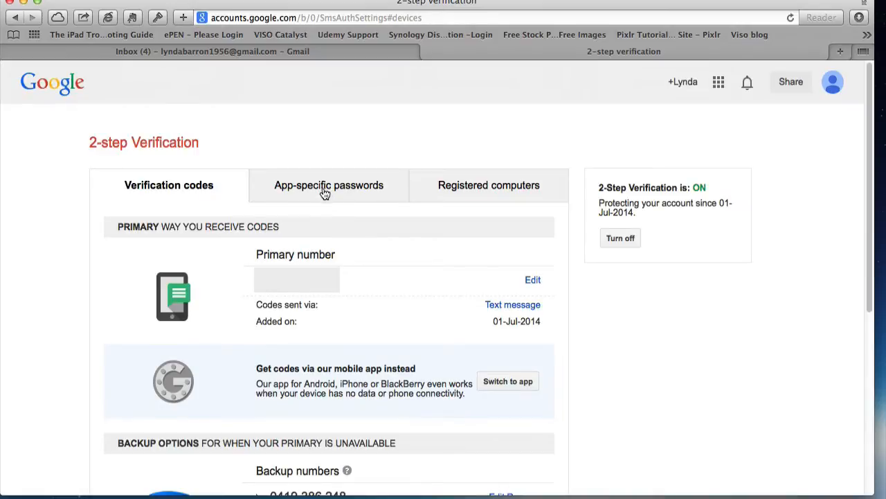
View the App-specific passwords explanation, including the Configuring Applications section
click(329, 185)
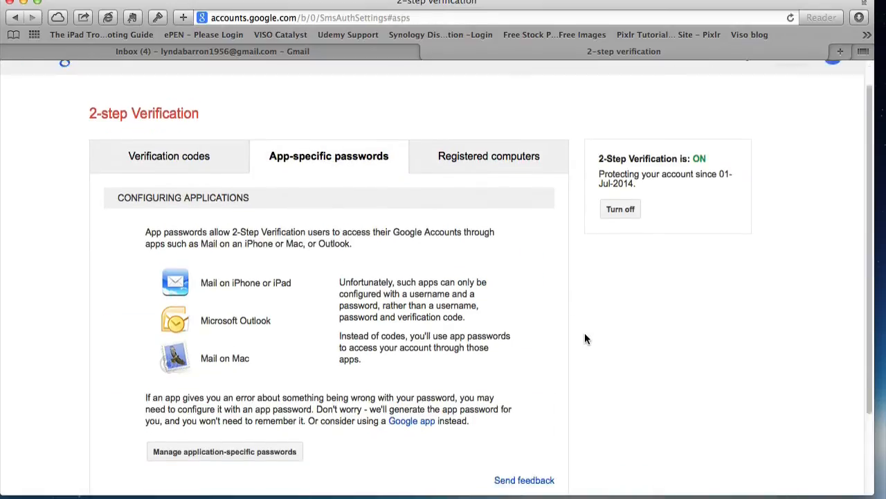
scroll(down, 3)
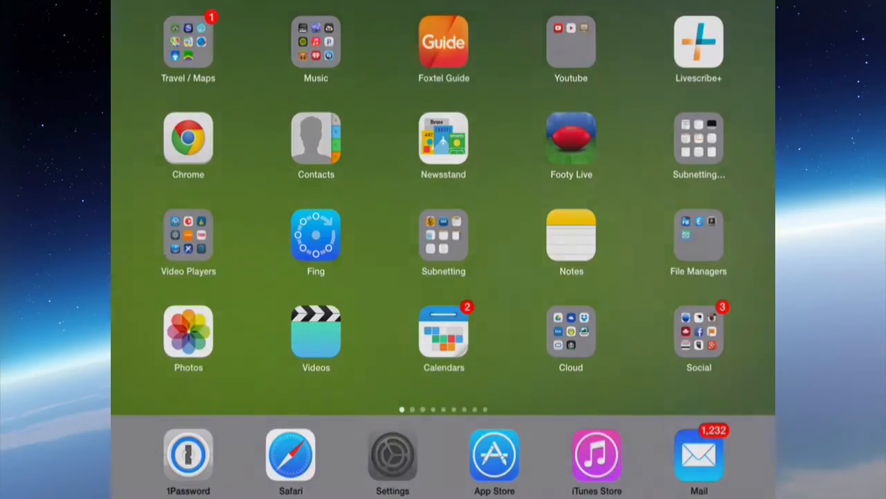
In iPad Settings, start adding a Google account under Mail, Contacts, Calendars
click(394, 454)
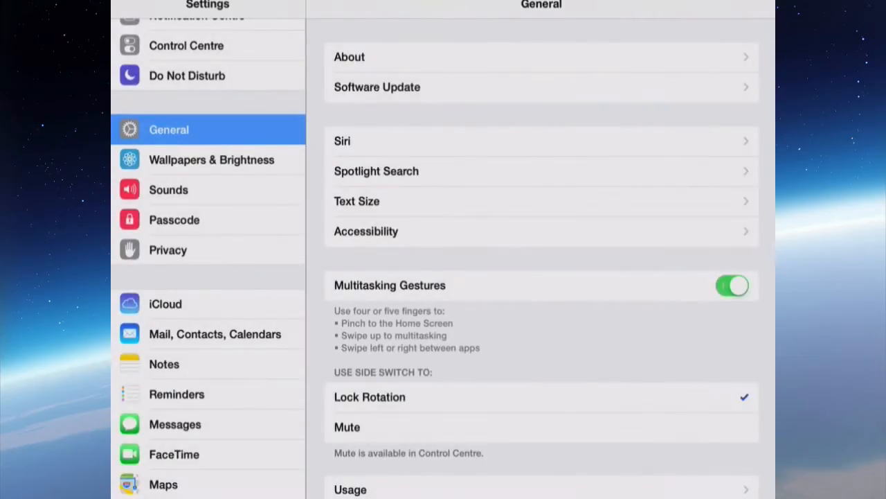
click(215, 332)
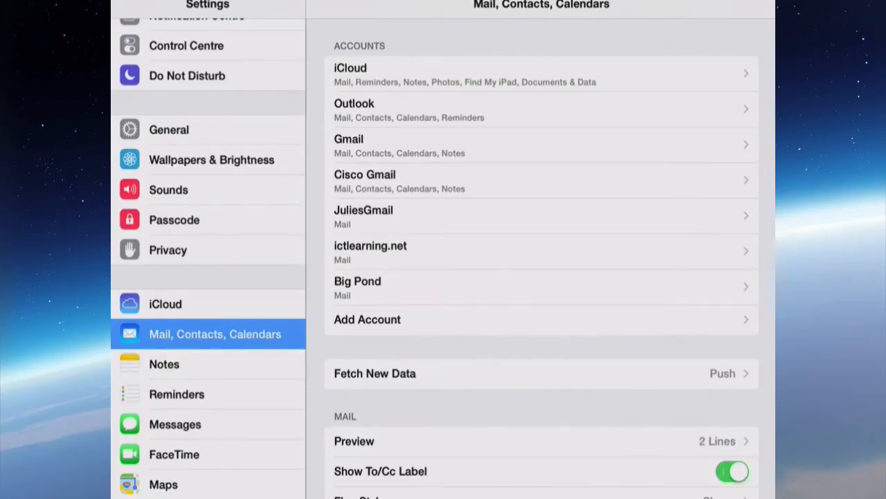
click(367, 319)
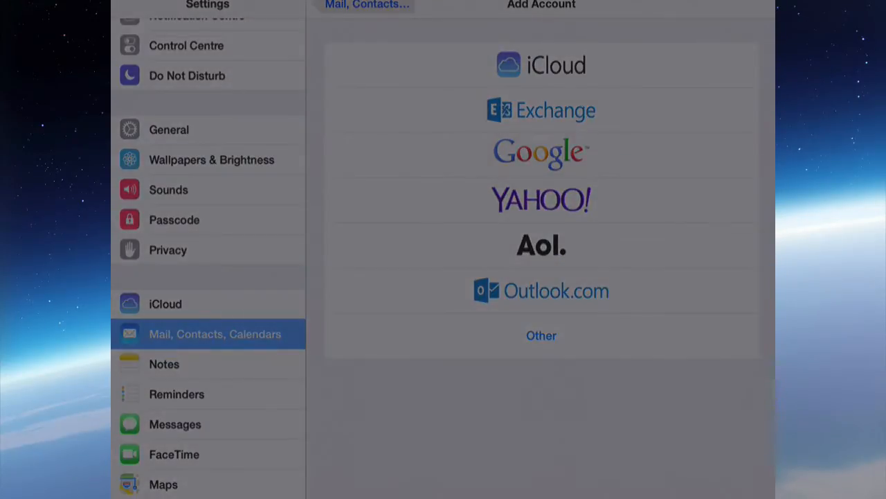
click(541, 151)
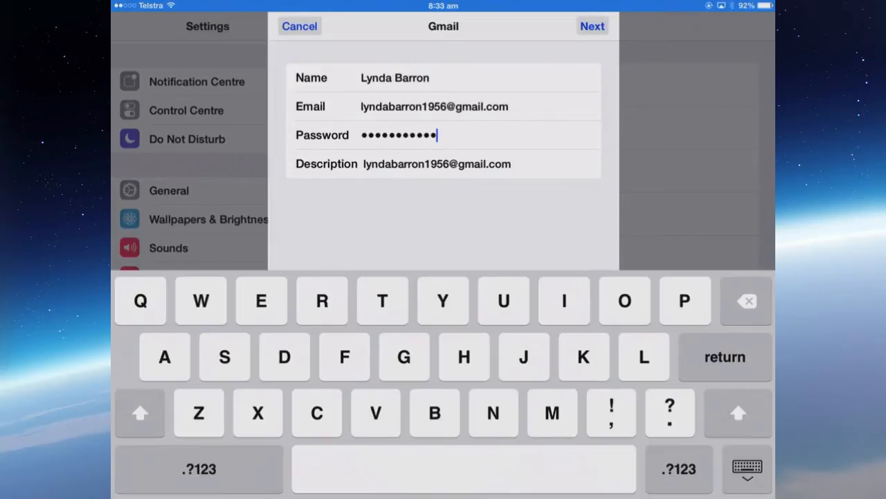
Submit the Gmail account details and dismiss the incorrect password error
click(592, 25)
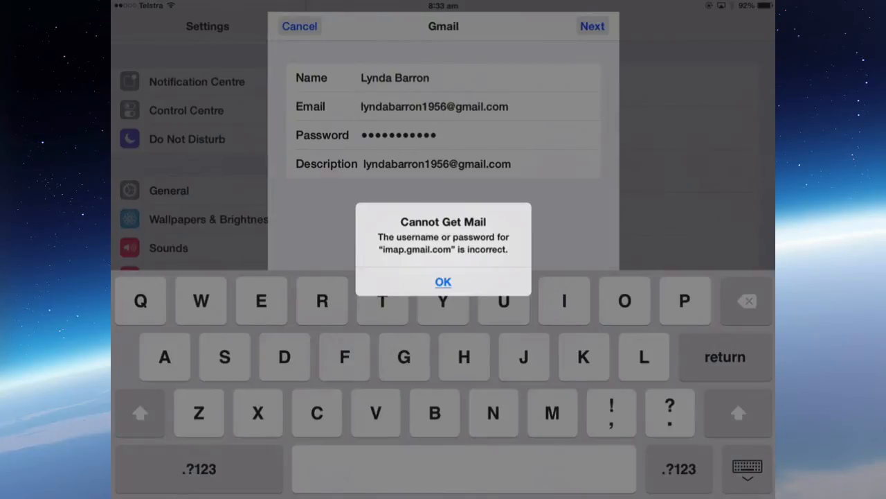
click(443, 281)
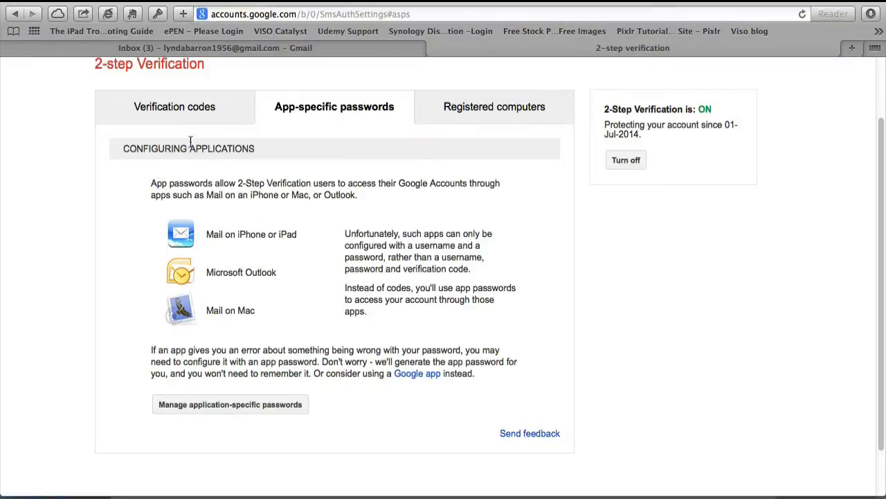
mouse_move(301, 116)
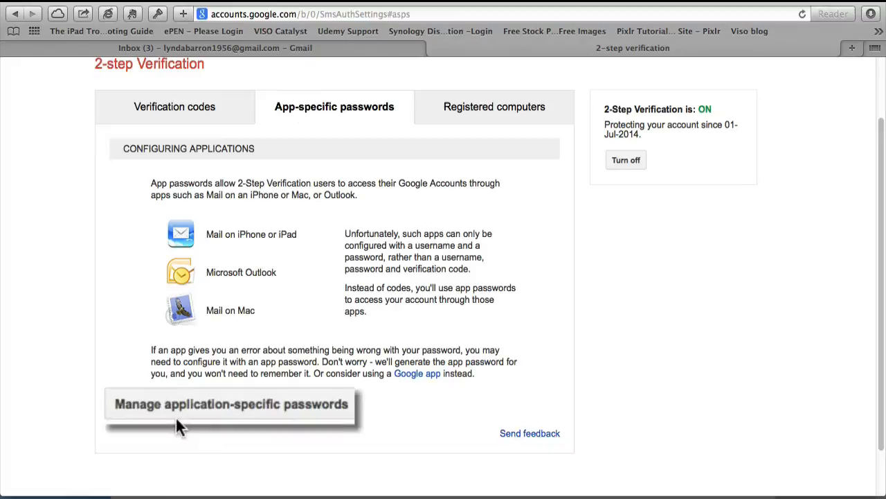
On the App passwords page, generate an app password for Mail on iPad
click(230, 404)
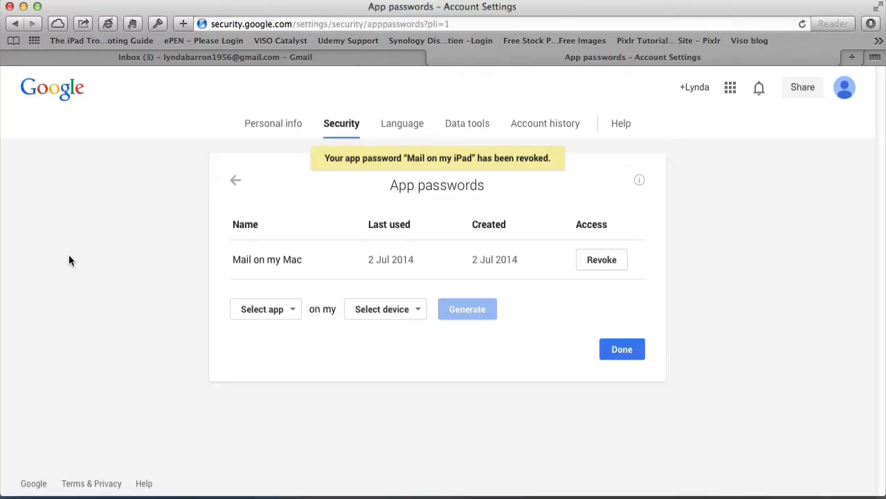
mouse_move(233, 346)
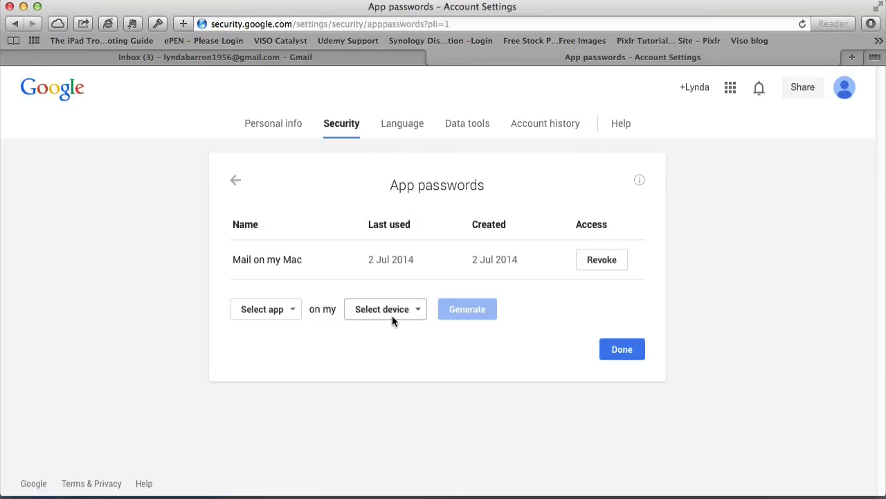
click(266, 309)
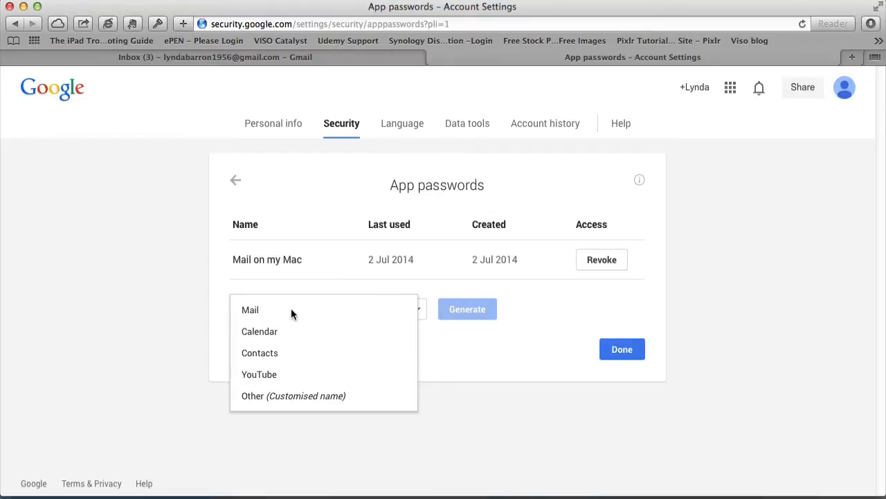
click(249, 310)
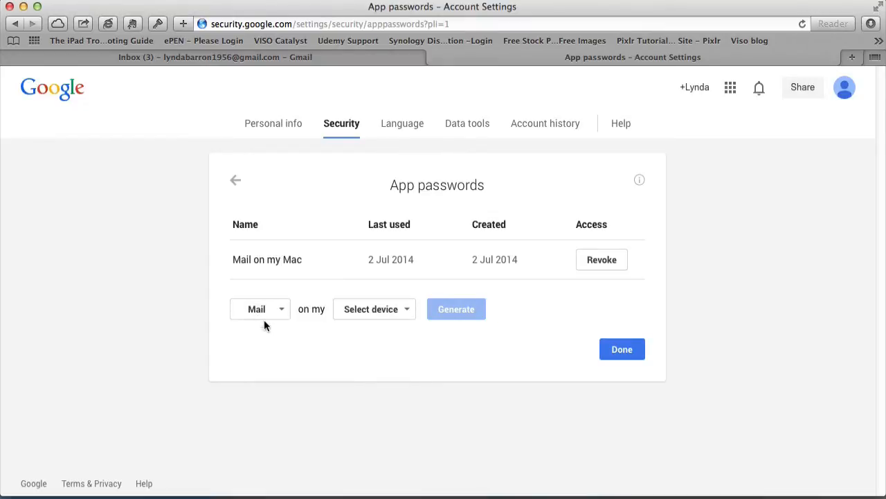
click(374, 308)
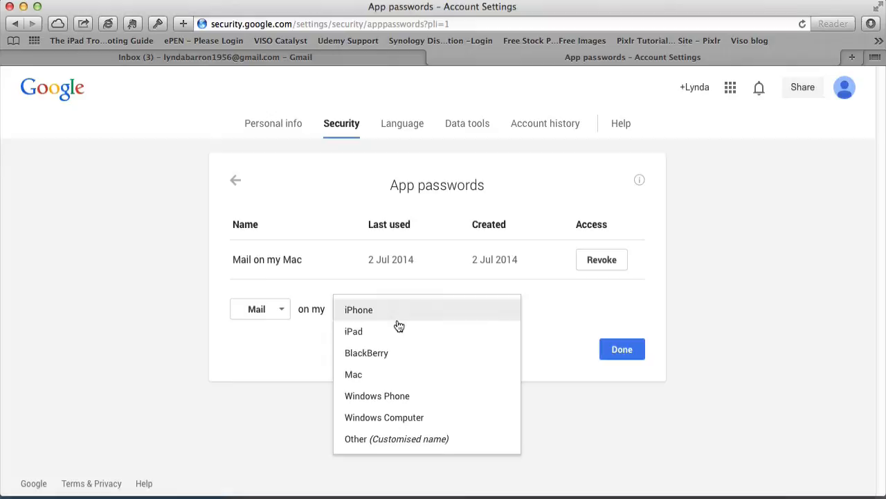
click(353, 331)
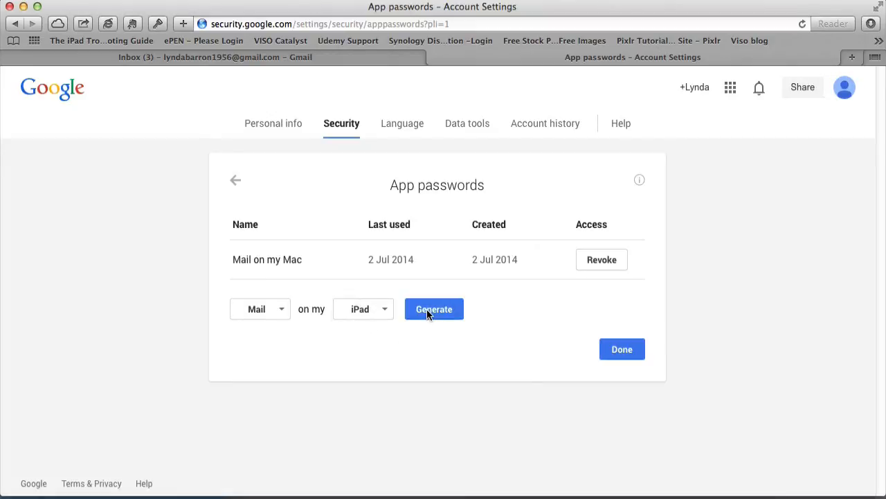
click(435, 309)
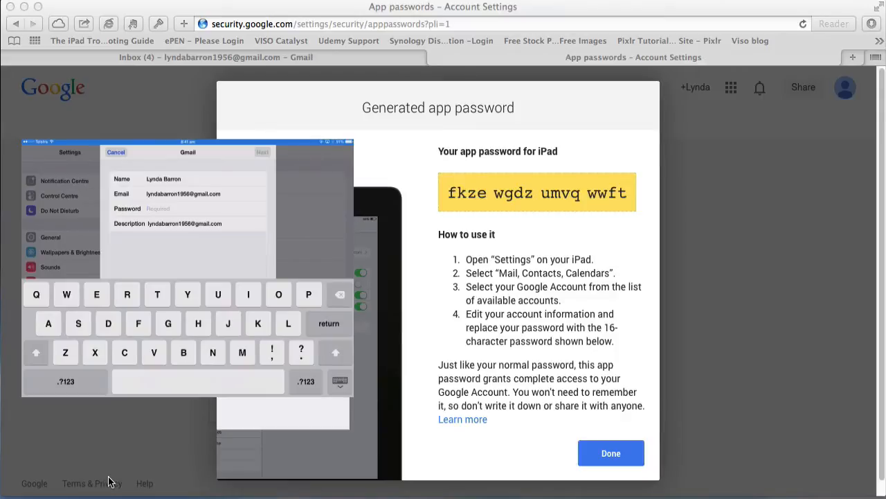
mouse_move(491, 203)
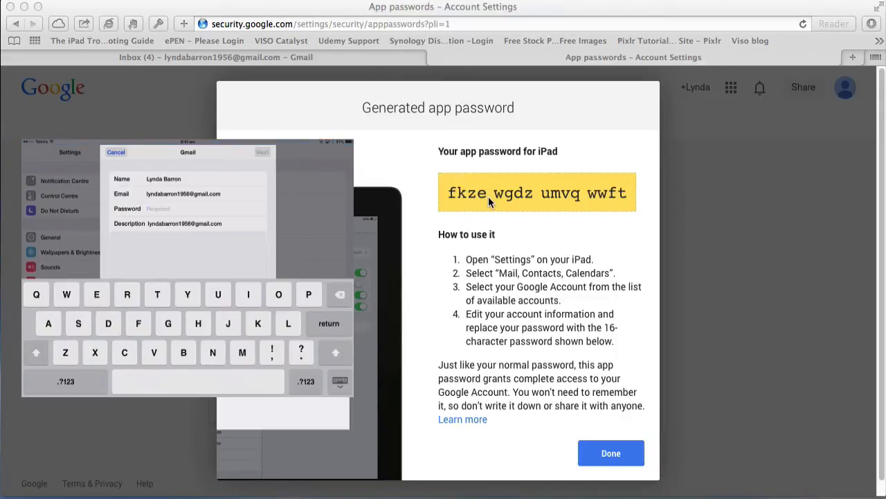
mouse_move(446, 197)
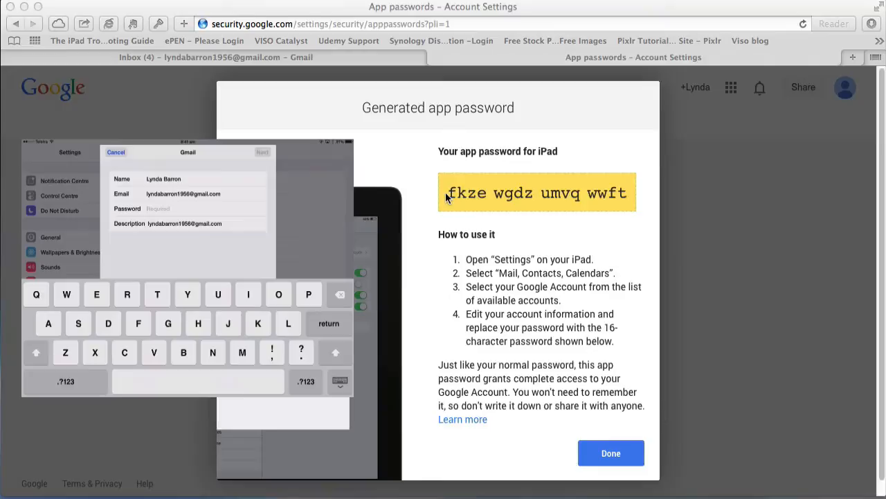
mouse_move(629, 197)
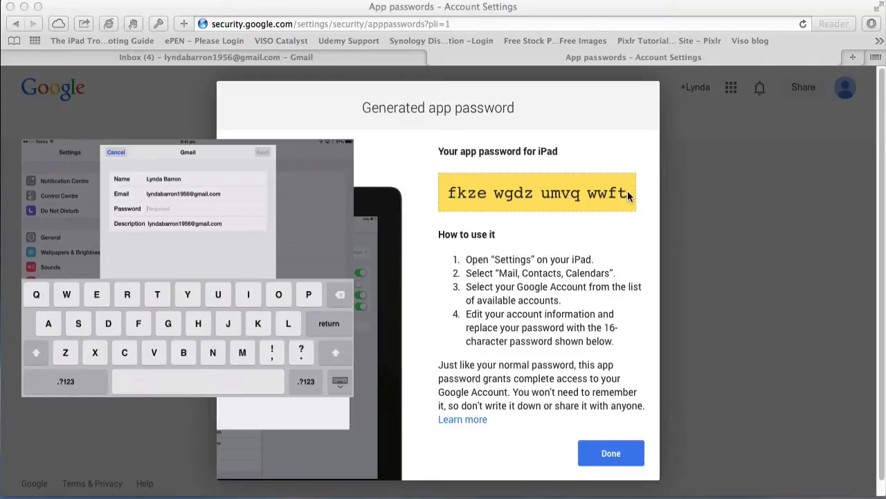
mouse_move(581, 230)
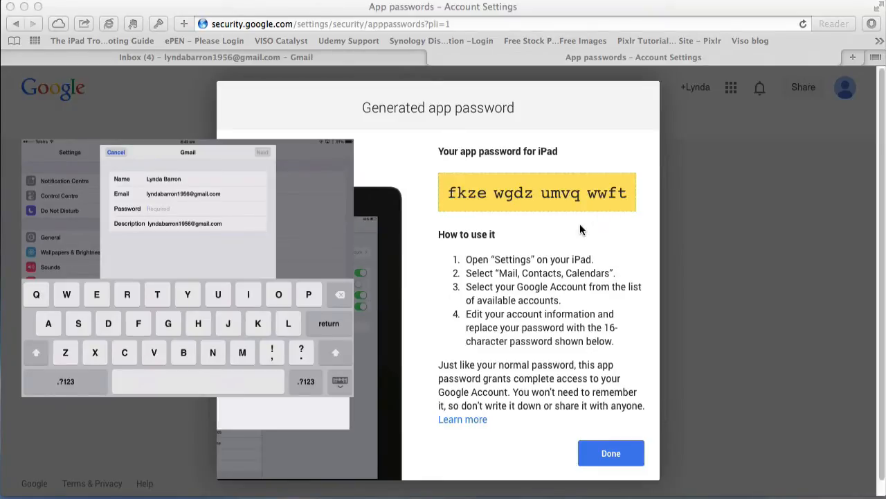
mouse_move(585, 277)
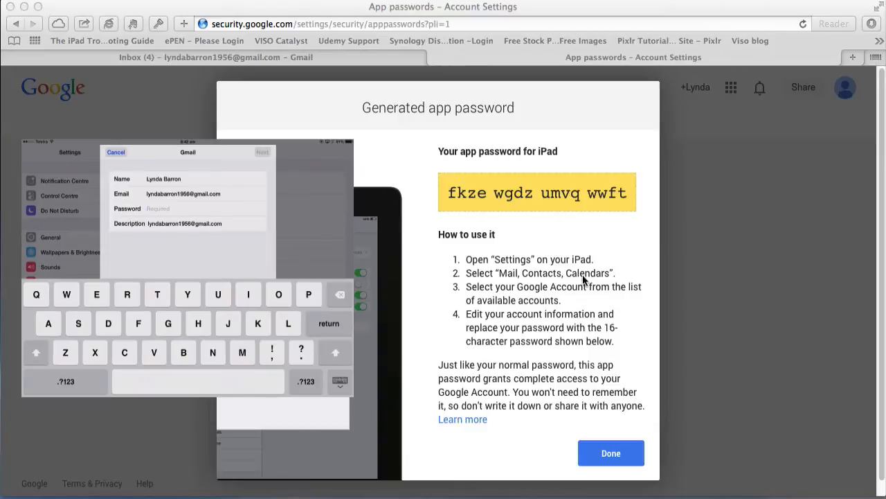
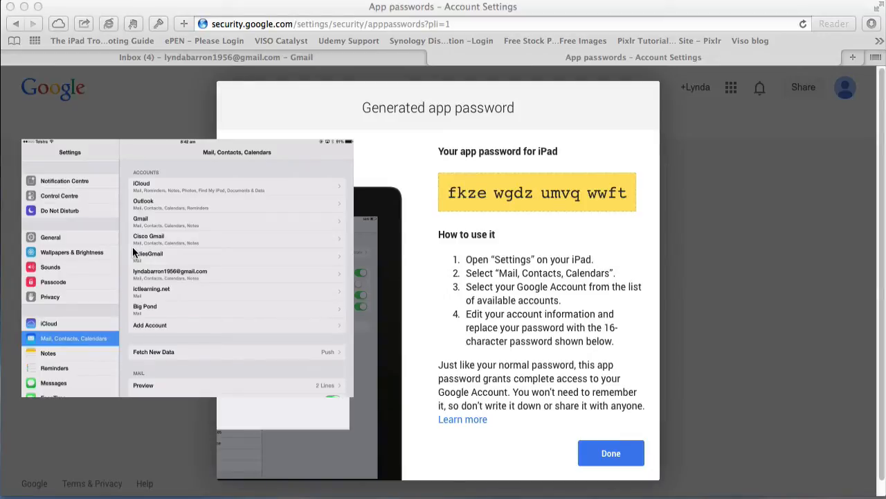
mouse_move(108, 299)
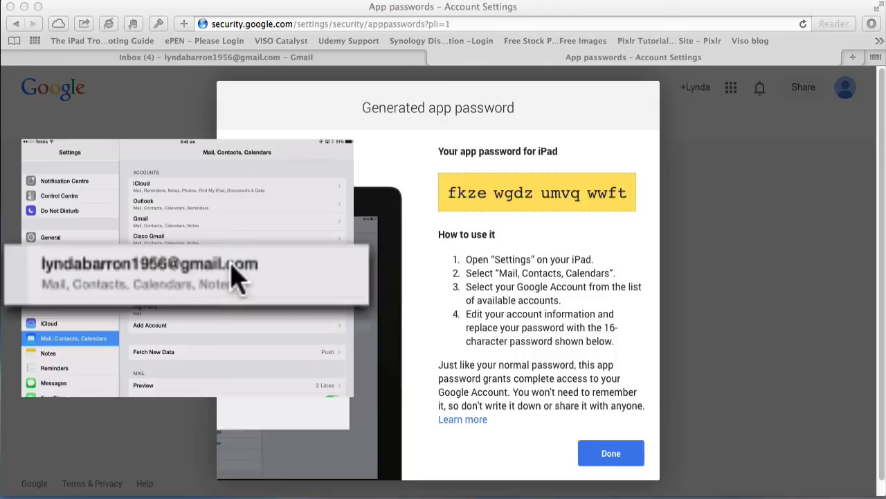
mouse_move(52, 290)
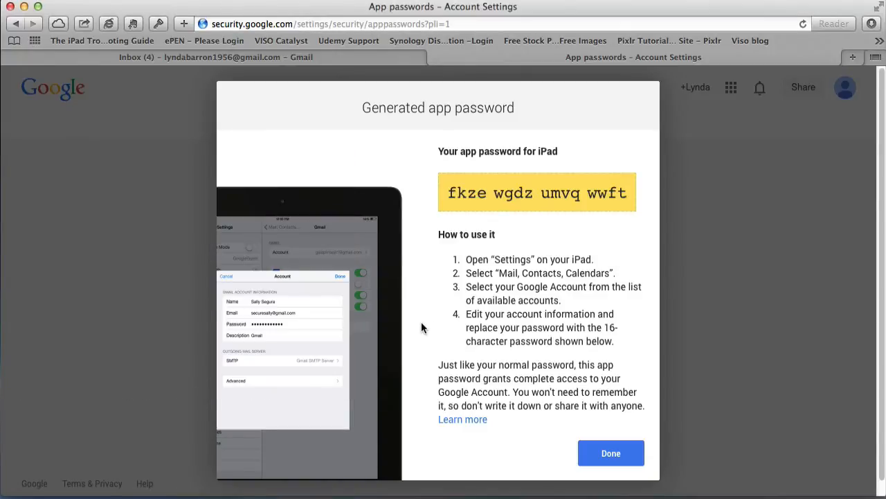
mouse_move(598, 421)
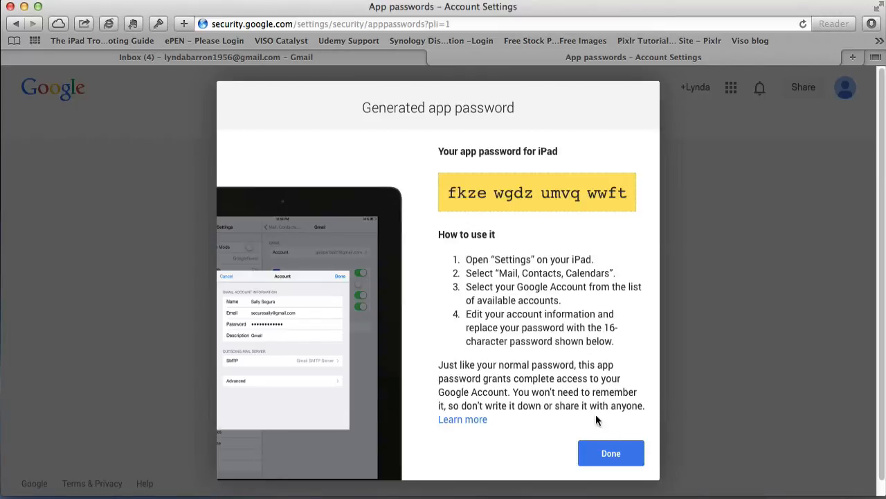
Dismiss the generated password dialog so 'Mail on my iPad' appears in the app passwords list
click(611, 453)
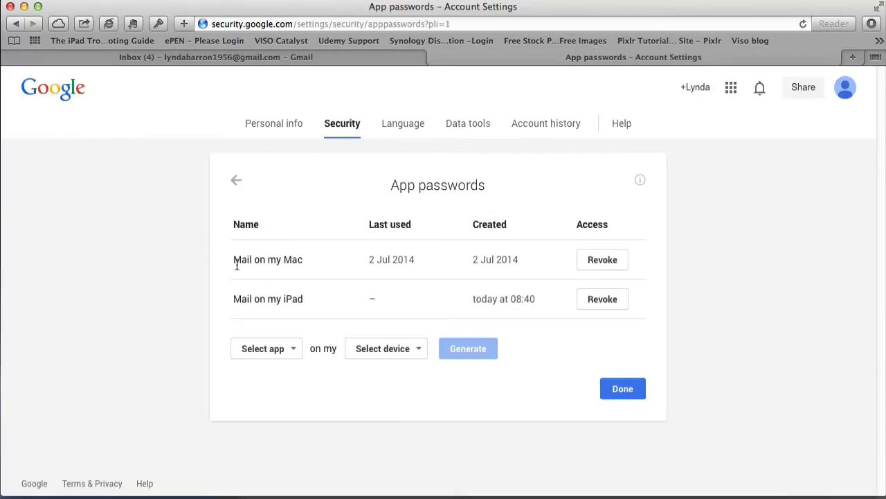
mouse_move(386, 310)
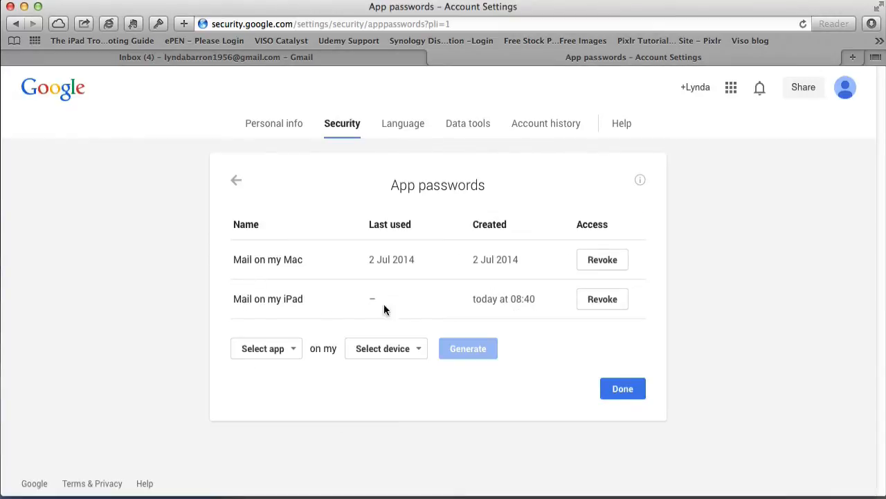
mouse_move(552, 301)
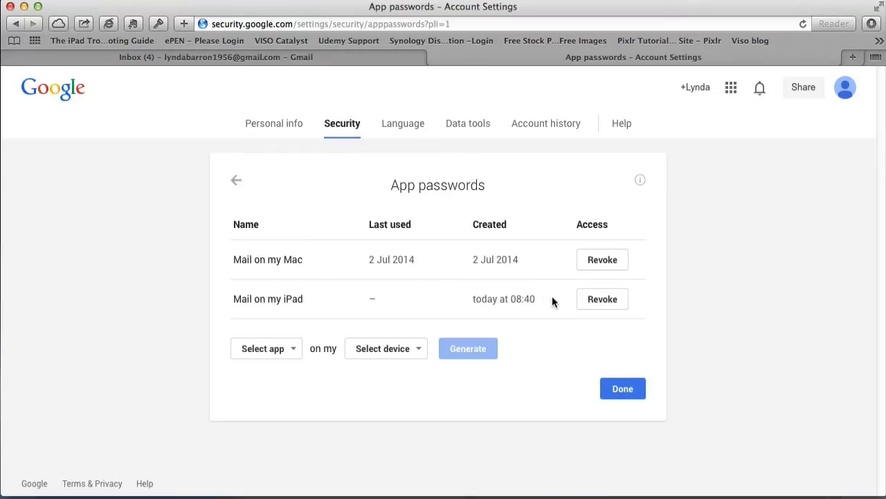
mouse_move(436, 313)
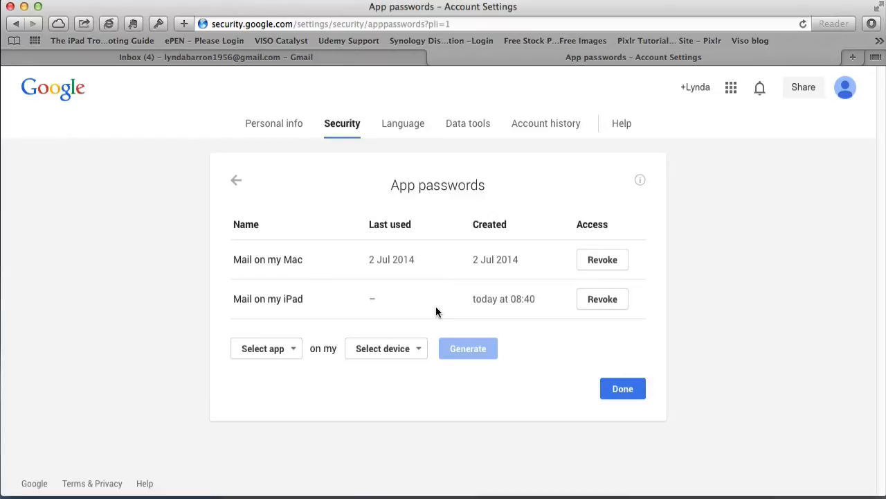
mouse_move(501, 319)
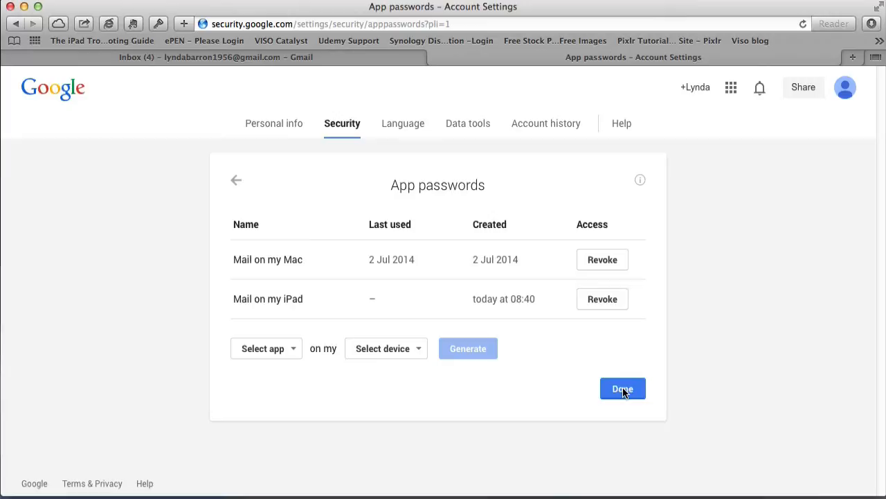
Finish with the App passwords list and return to the Security overview
click(622, 388)
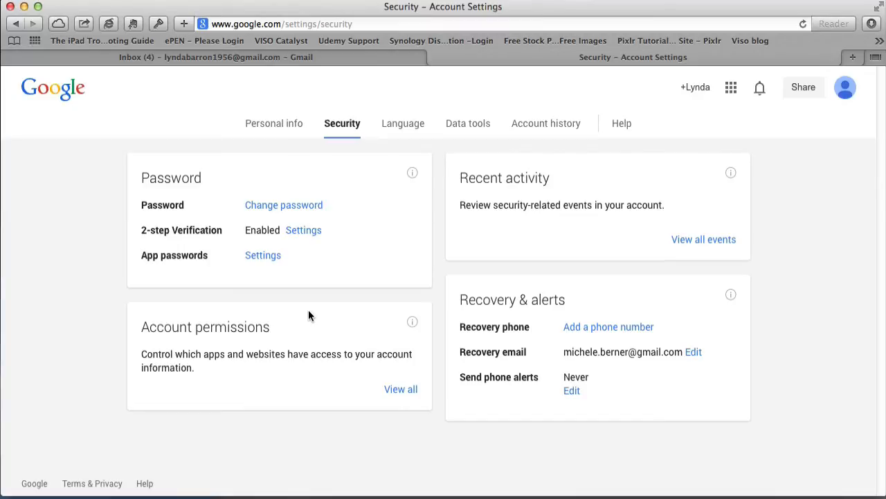
mouse_move(331, 251)
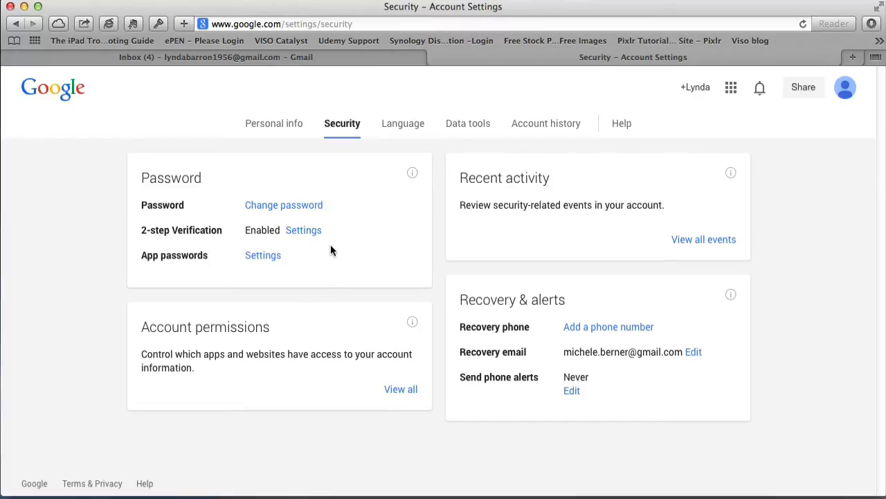
mouse_move(303, 230)
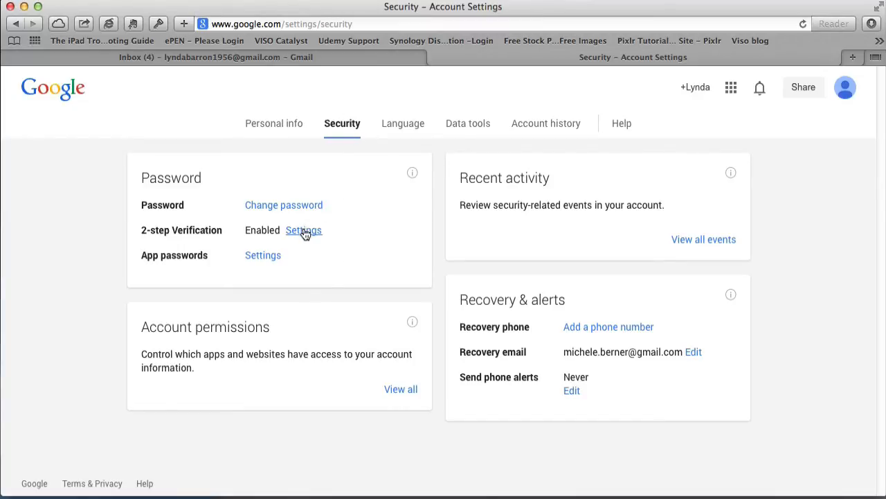
Request the 2-step Verification settings, reaching the password re-entry prompt
click(304, 230)
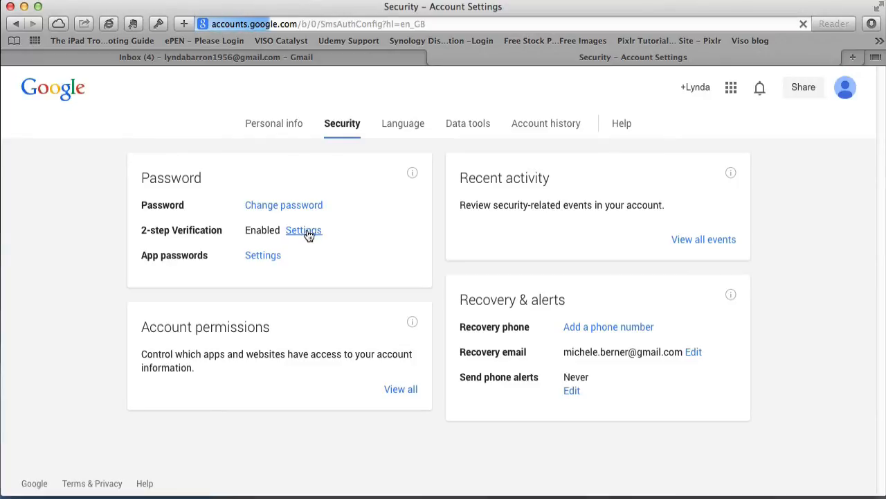
click(303, 230)
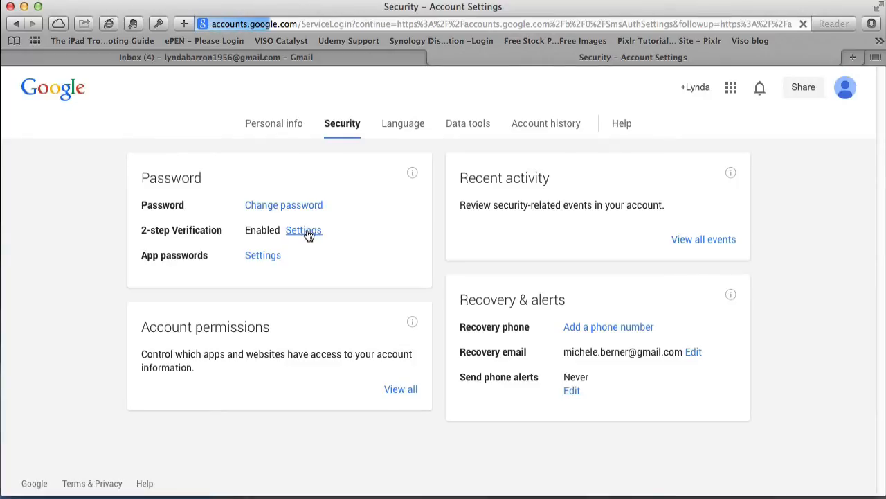
click(304, 230)
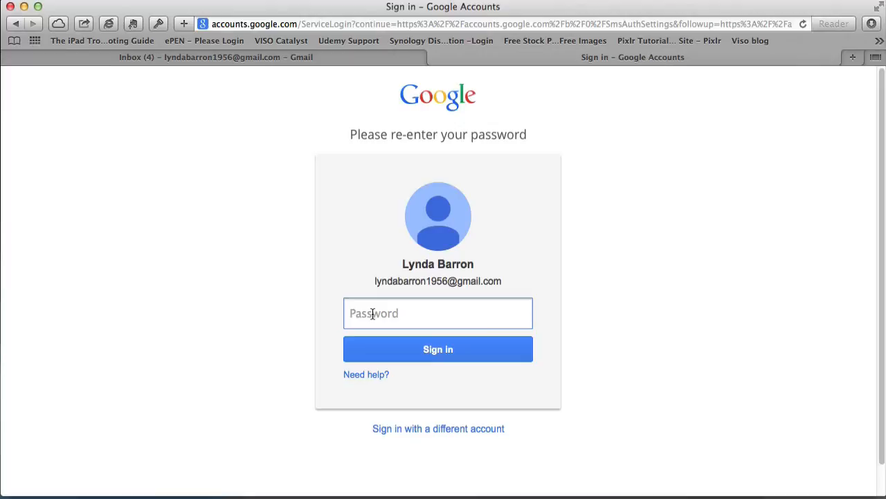
Re-enter the Google password and sign in to reach the 2-step Verification settings page
text(••)
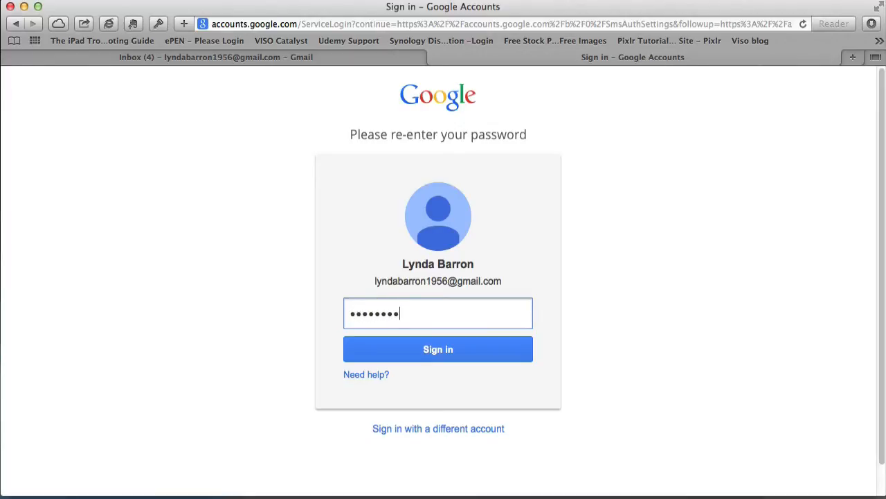
text(••••)
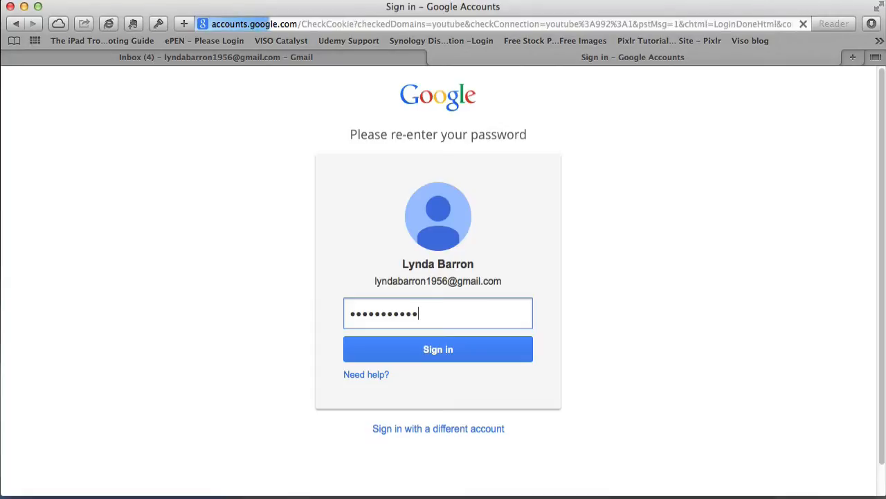
click(437, 349)
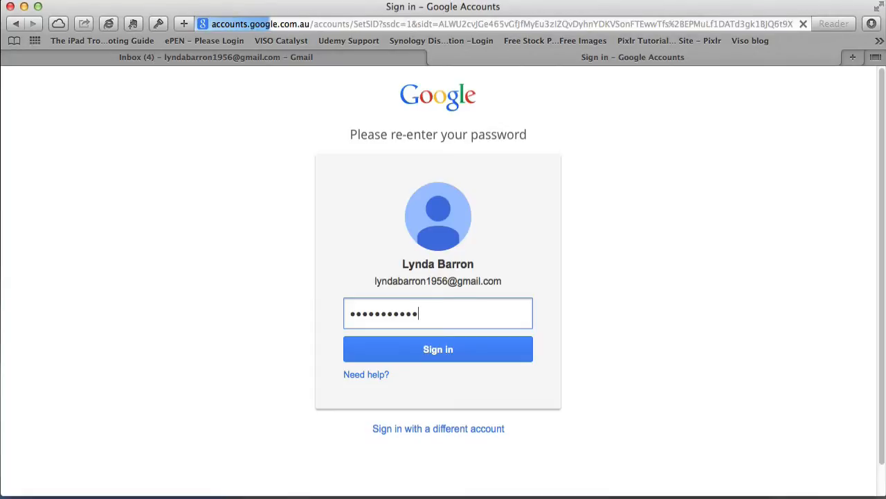
click(438, 349)
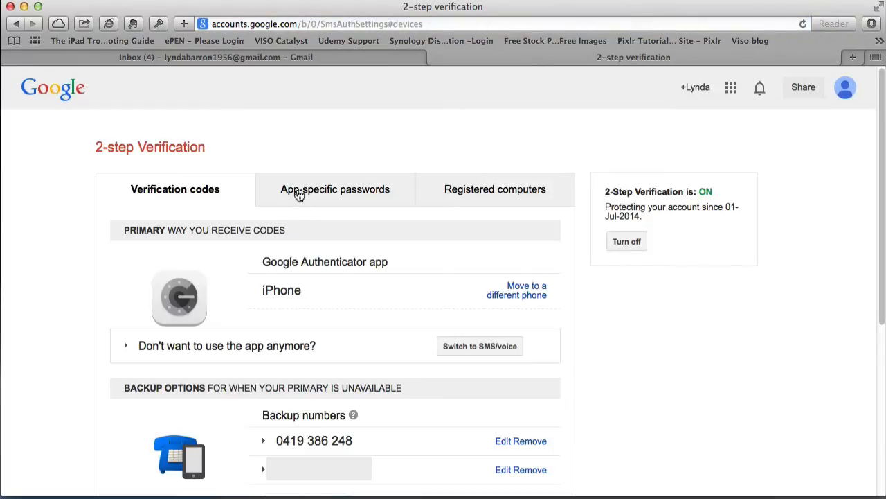
Go from the App-specific passwords section to managing application-specific passwords
click(335, 188)
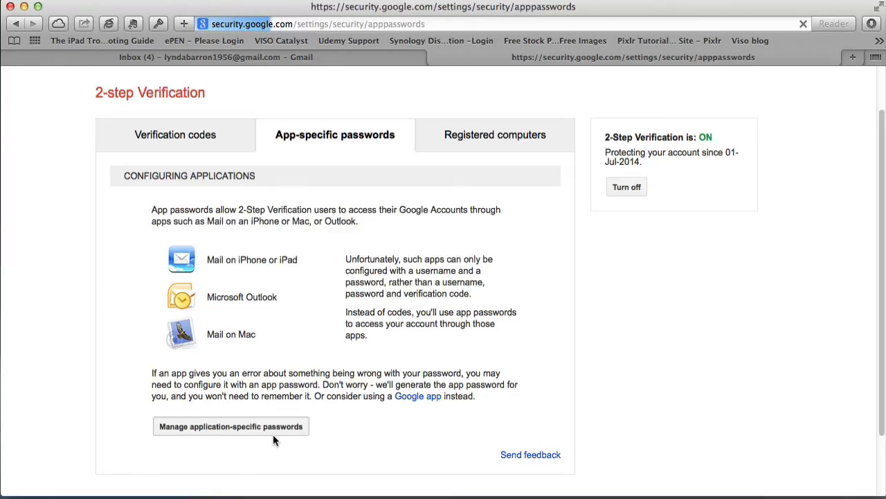
click(230, 426)
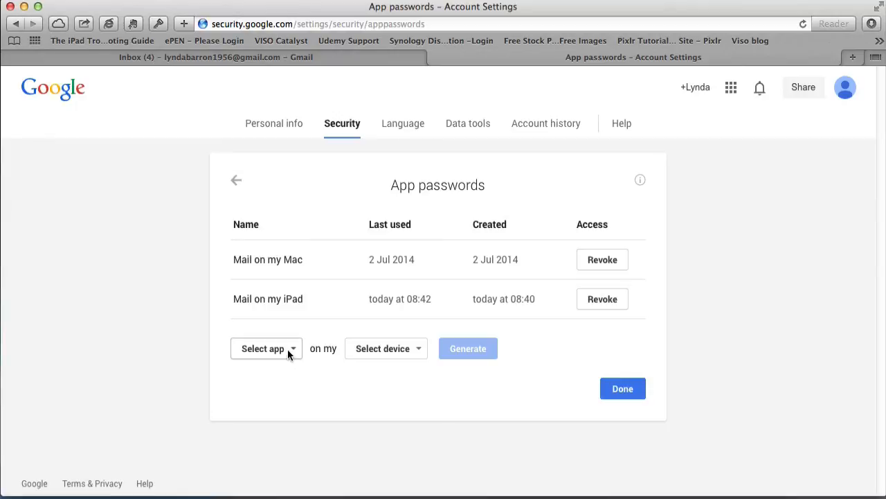
Expand the Select app list for a new app password
click(266, 347)
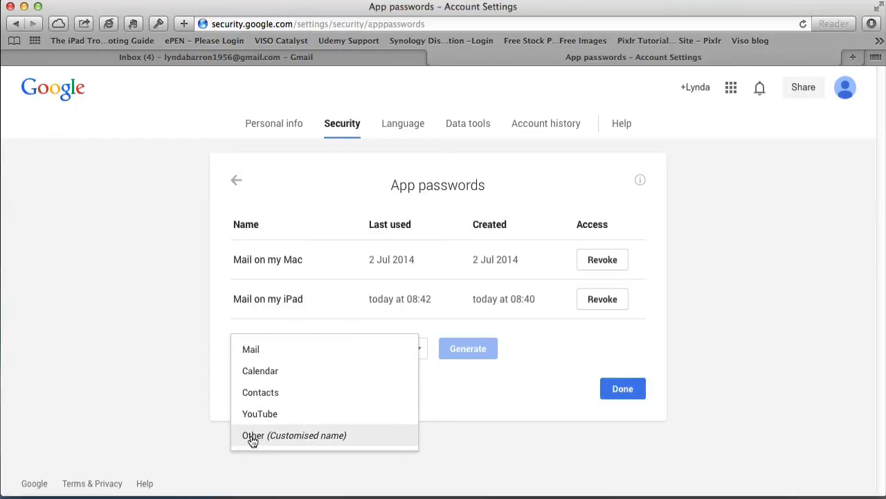
mouse_move(248, 374)
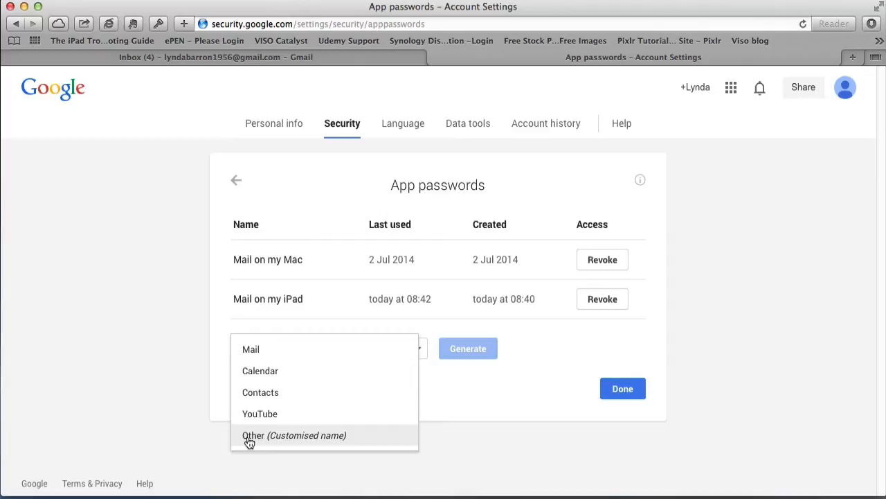
mouse_move(247, 440)
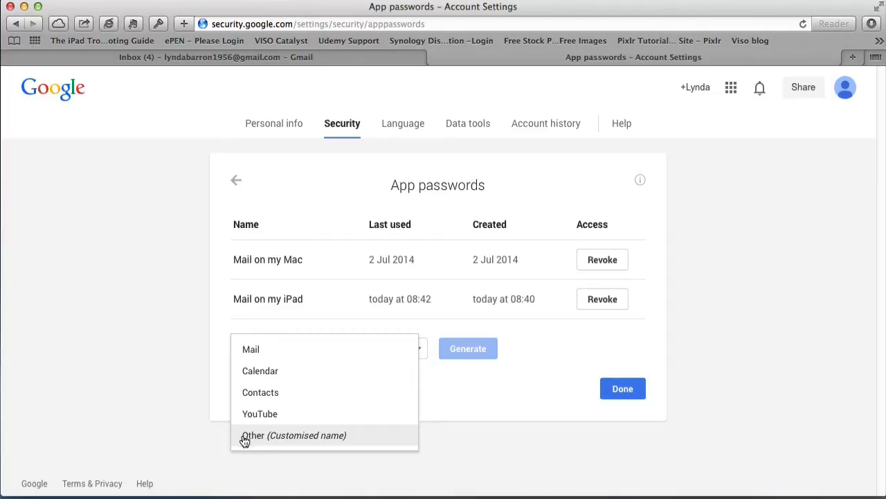
mouse_move(248, 445)
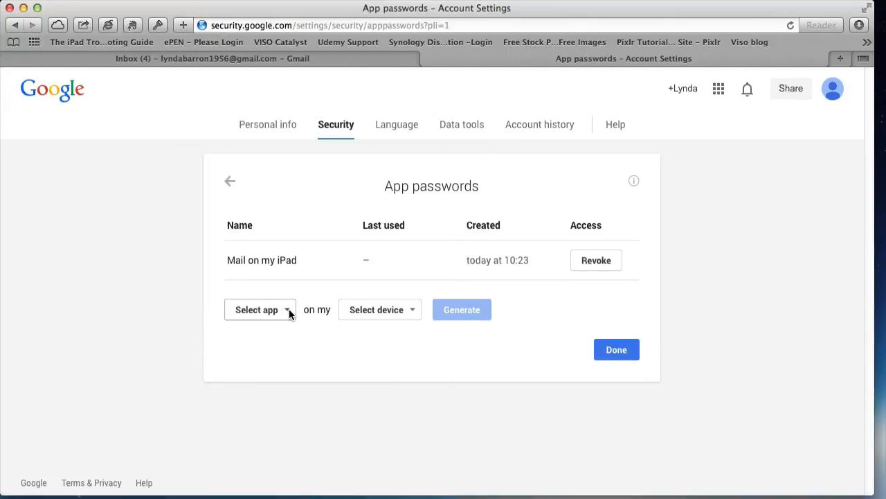
Choose Mail as the app and Mac as the device, then request Generate
click(260, 310)
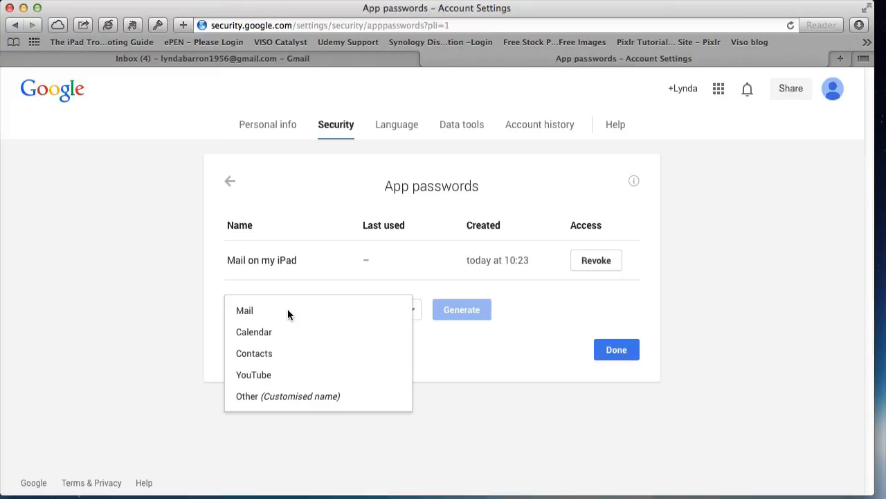
mouse_move(253, 380)
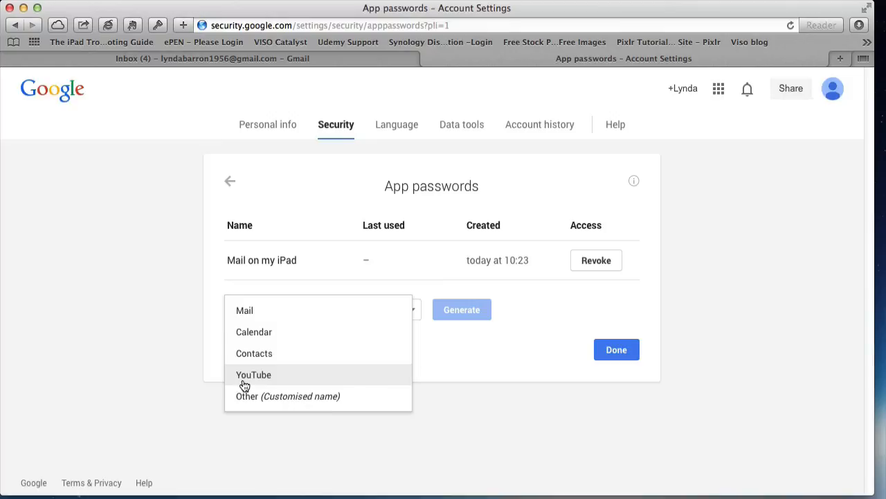
mouse_move(238, 313)
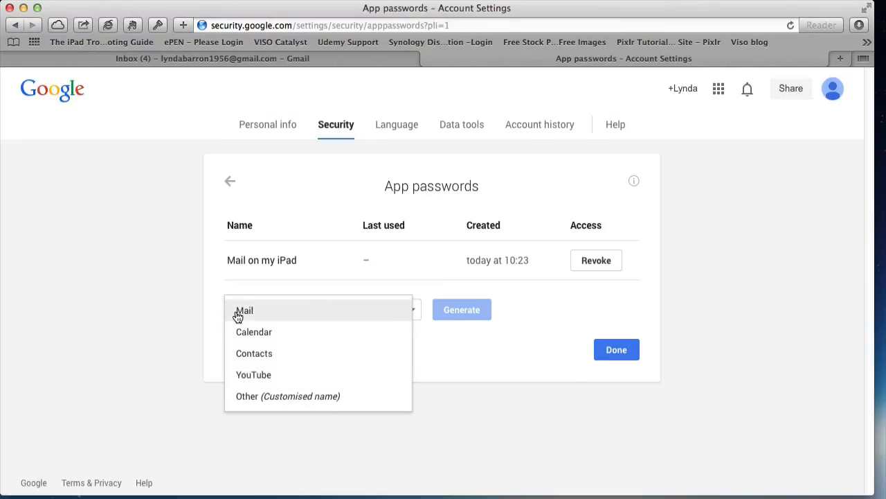
click(244, 311)
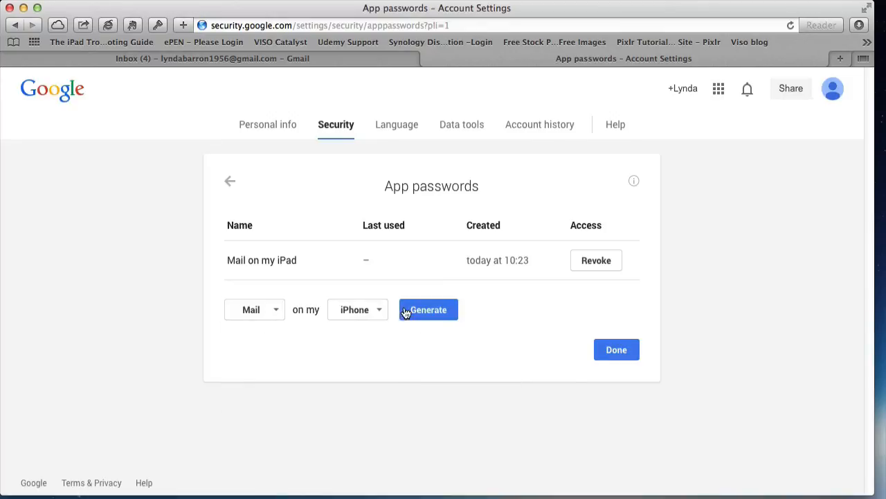
click(357, 310)
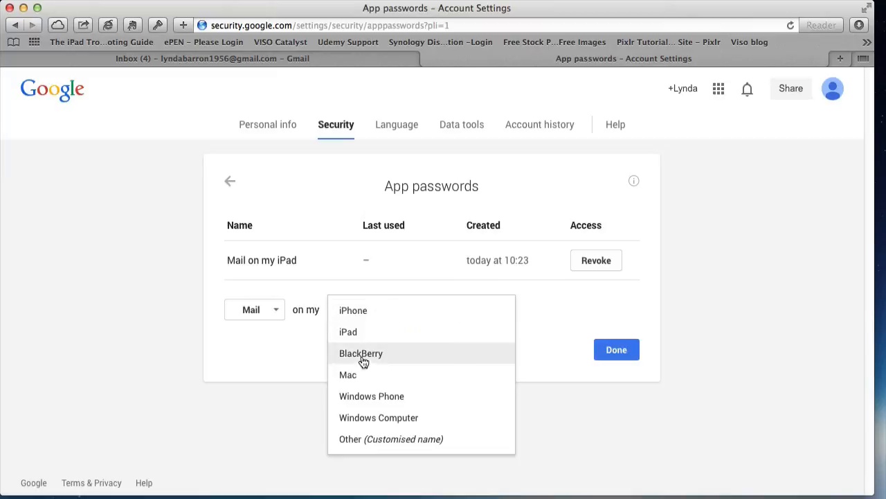
click(347, 374)
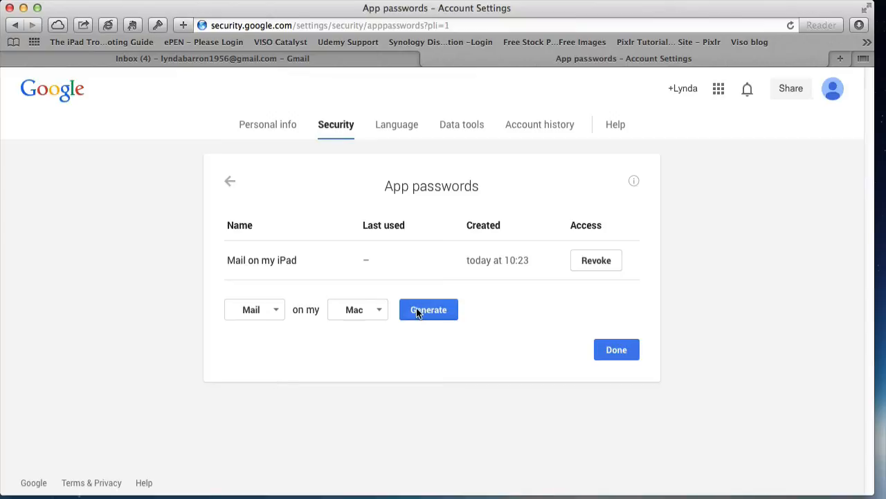
click(428, 310)
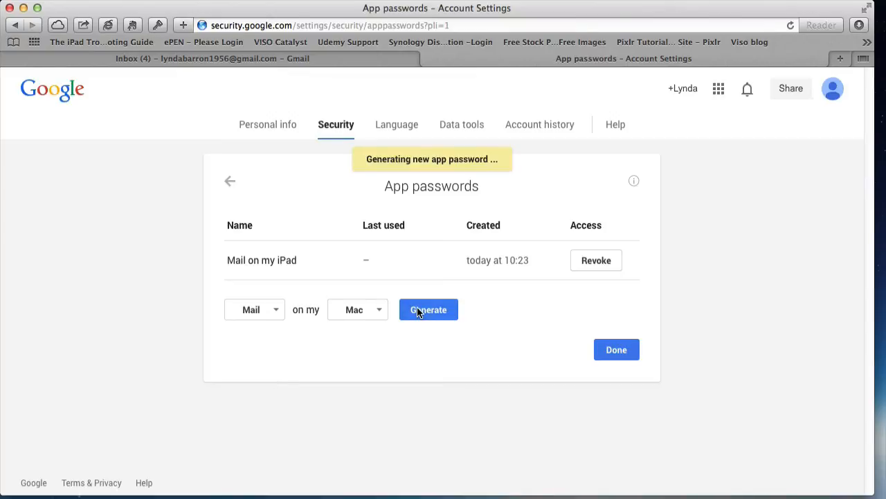
click(428, 310)
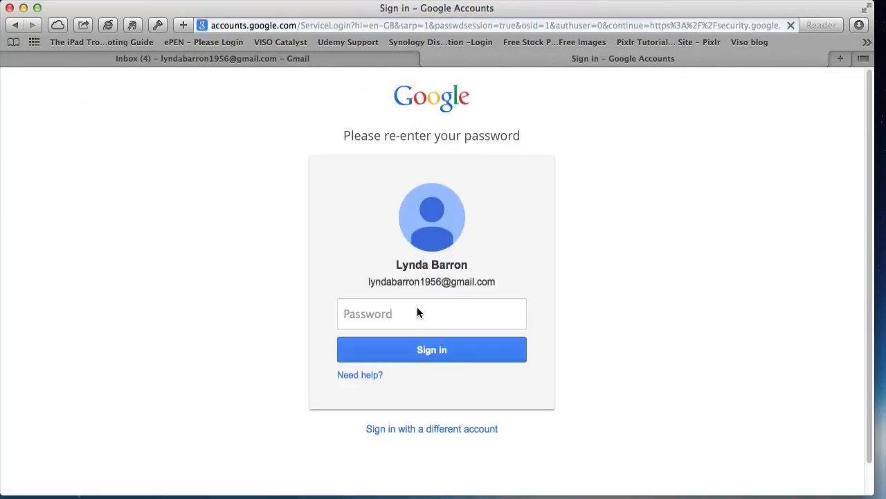
Re-enter the account password and sign in to return to App passwords
click(432, 313)
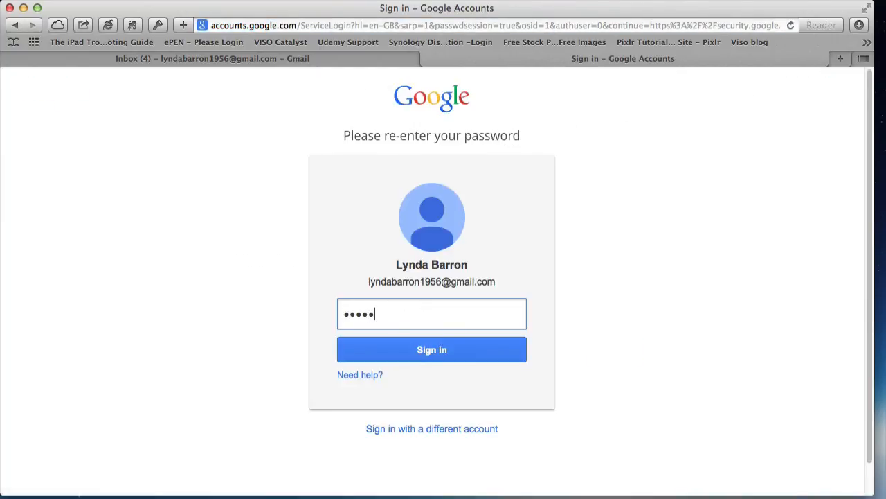
text(password)
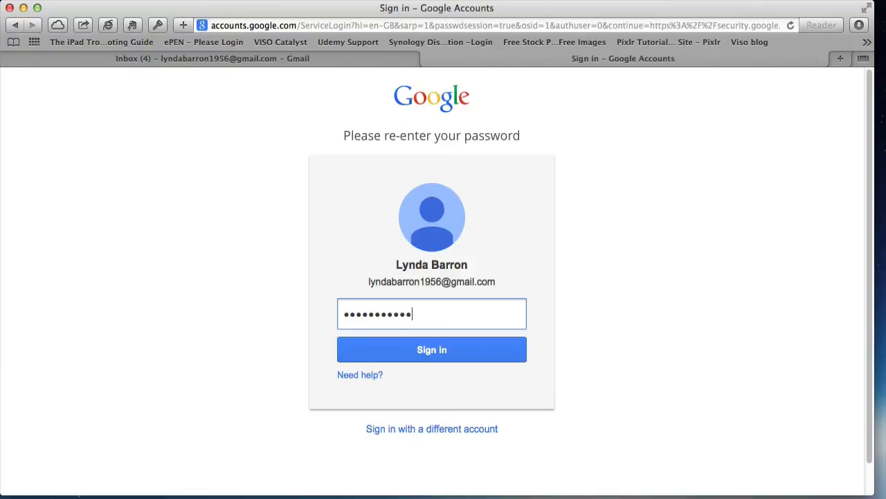
click(432, 349)
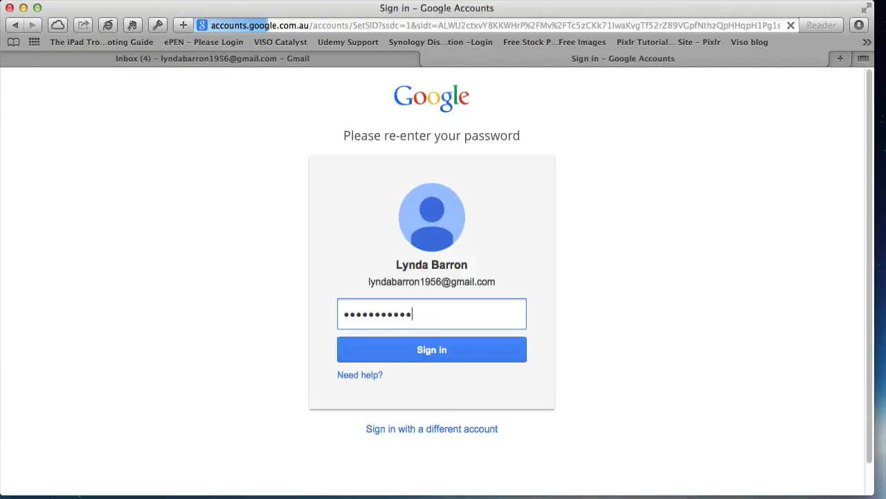
click(432, 349)
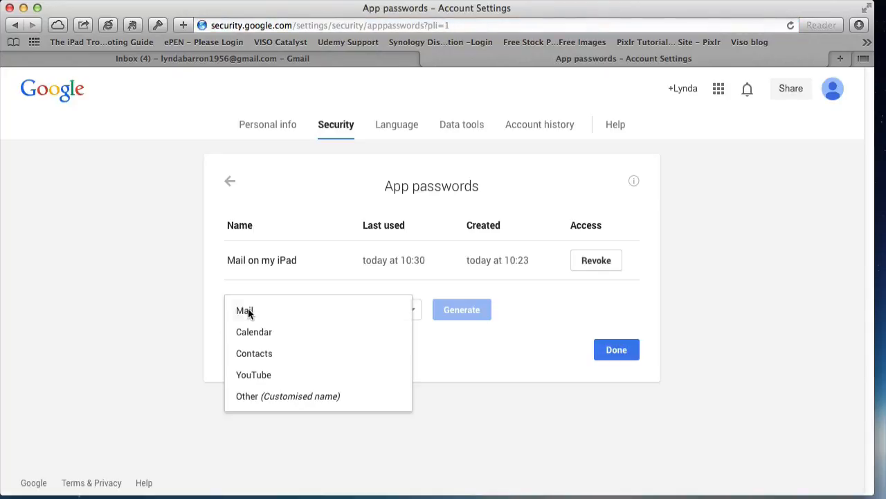
Generate the 16-character app password for Mail on Mac
click(244, 310)
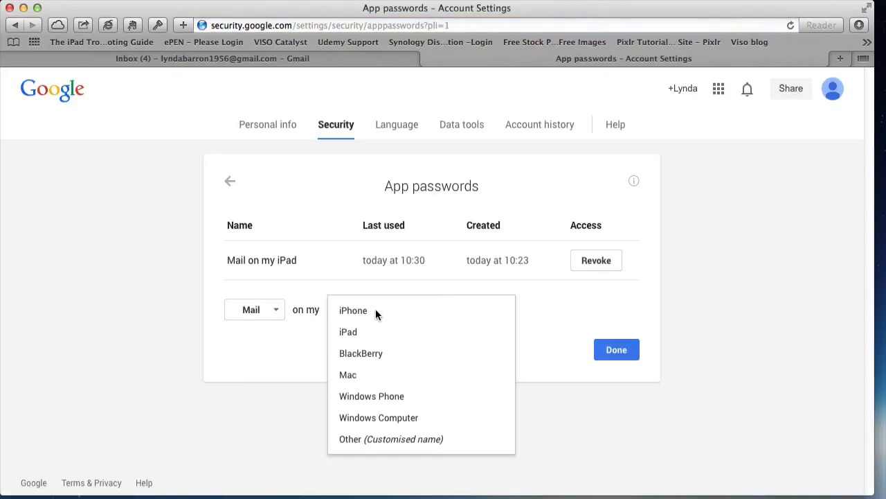
mouse_move(366, 336)
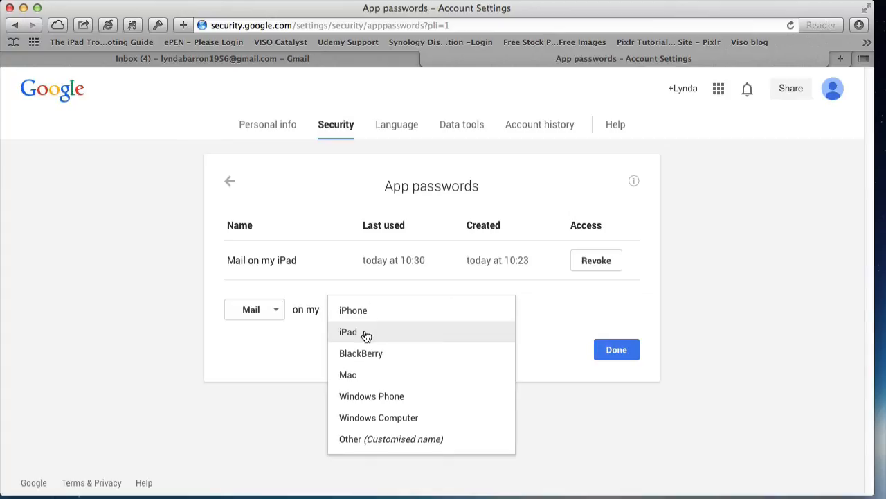
mouse_move(358, 379)
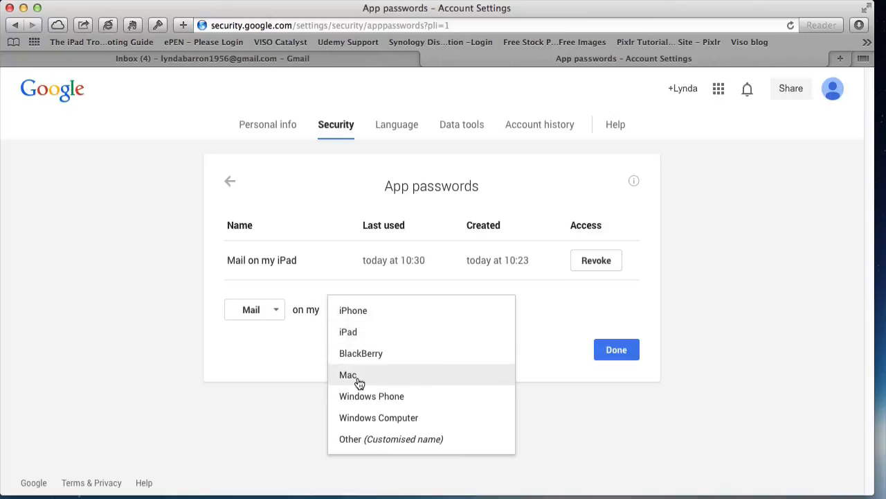
click(348, 373)
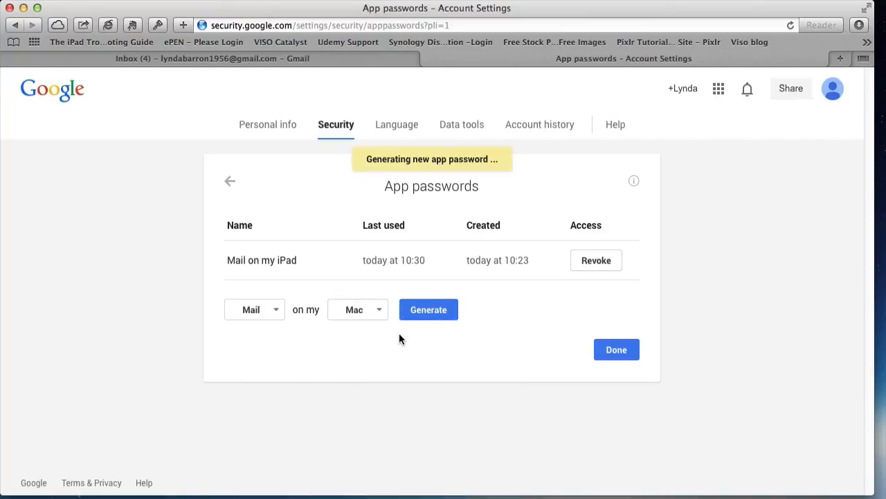
click(428, 310)
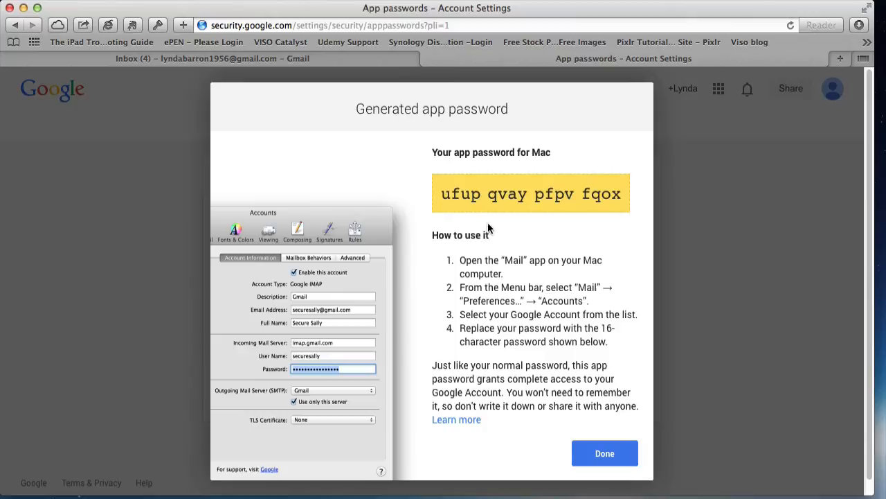
mouse_move(622, 180)
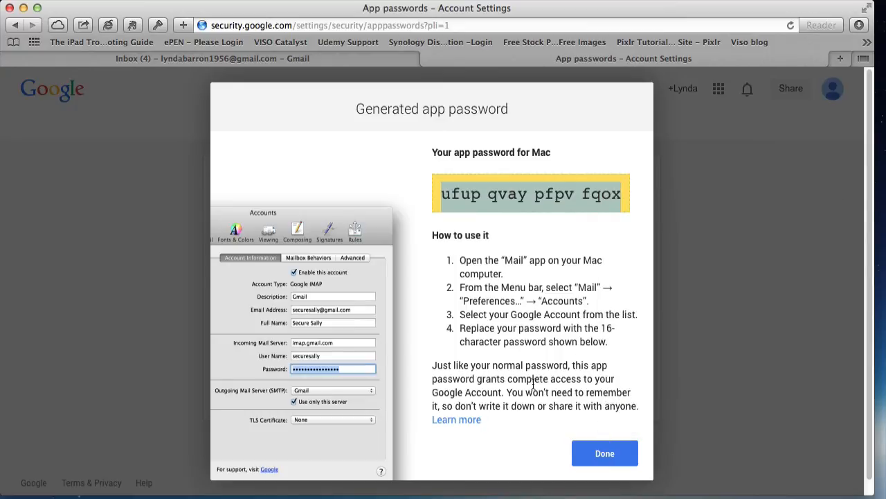
mouse_move(511, 400)
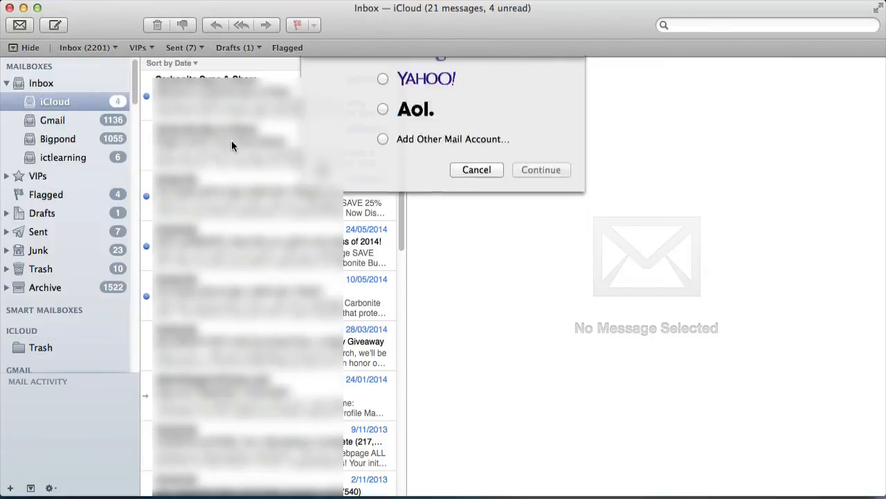
Start a Google account in Mail and paste the app password into the details form
click(382, 161)
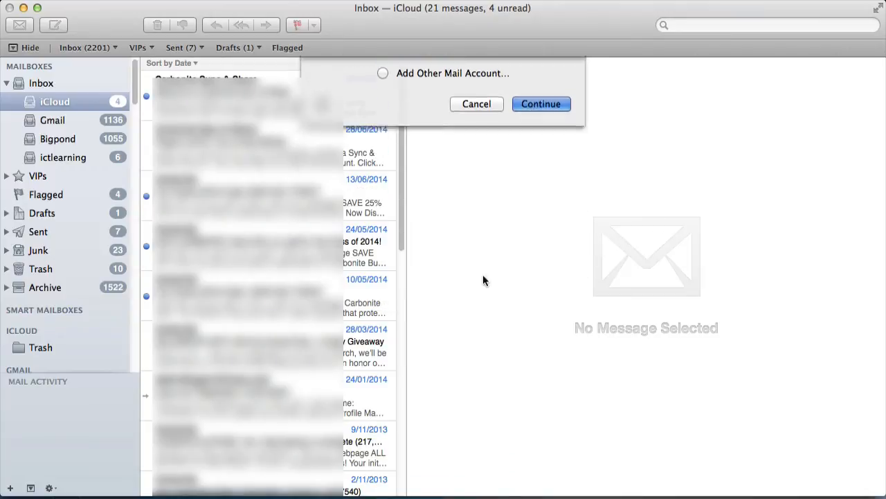
click(540, 103)
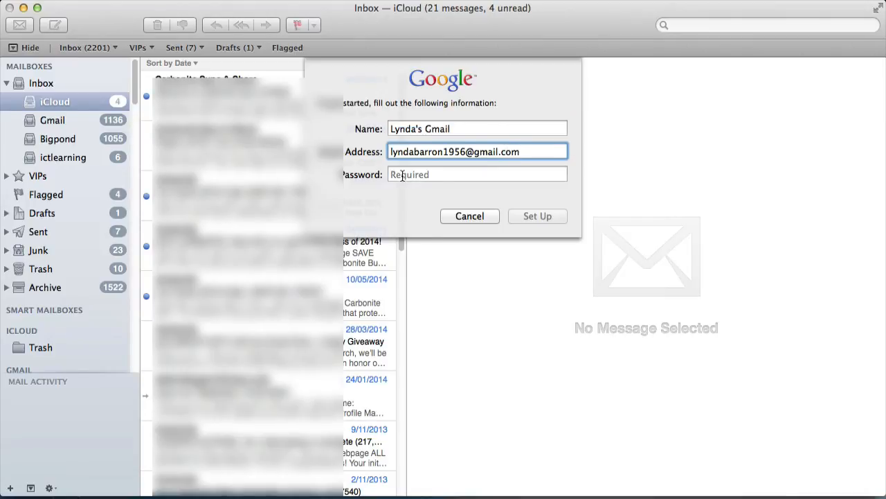
right_click(478, 174)
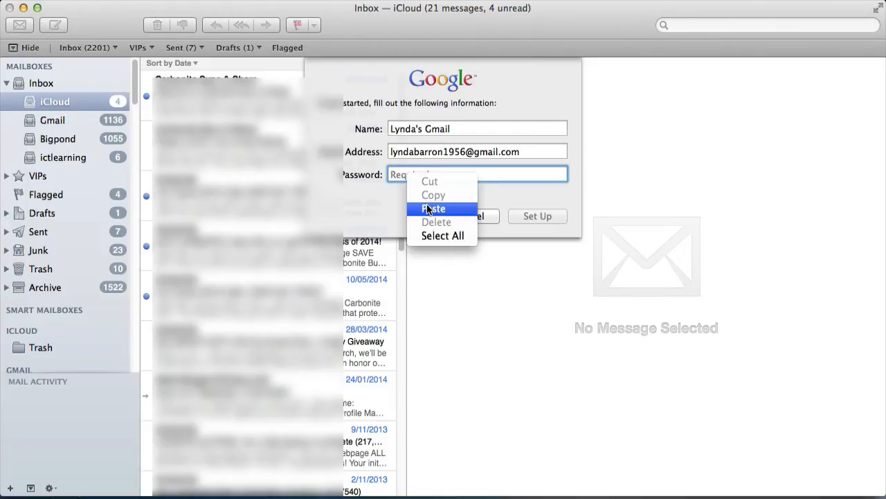
click(432, 208)
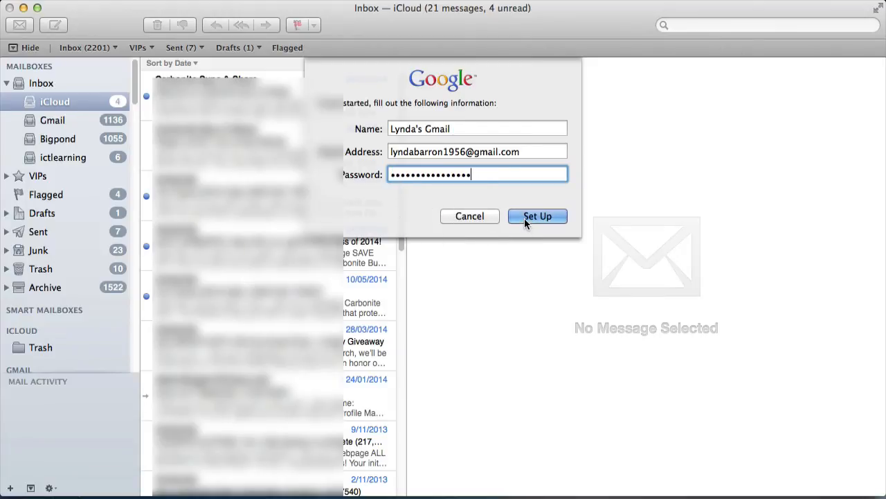
Set up the Gmail account with only Mail enabled and finish
click(537, 216)
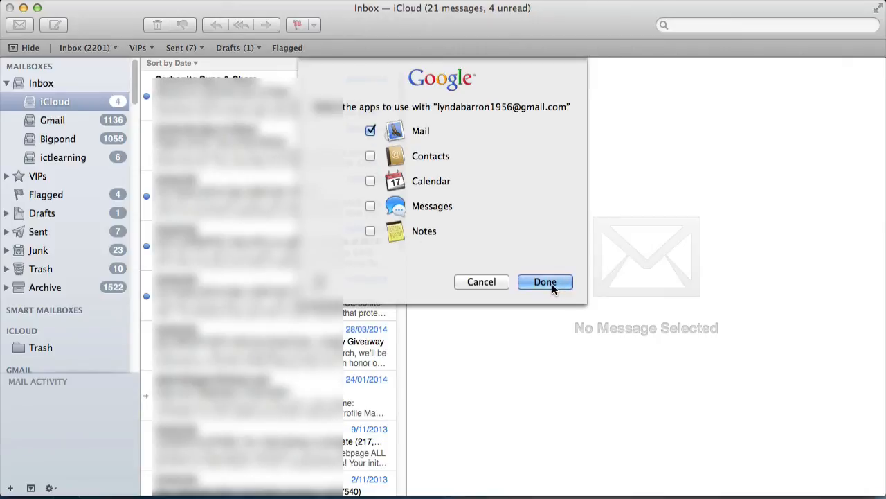
click(544, 281)
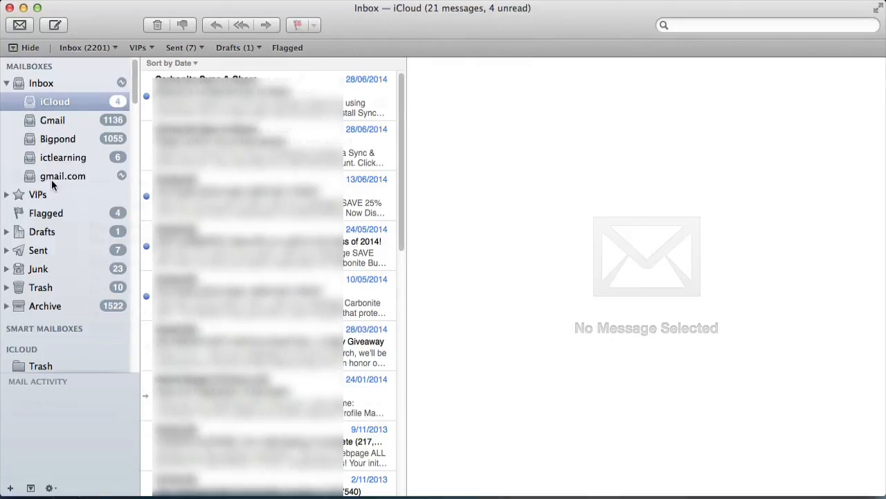
Rename the gmail.com account's description to 'Lyndas Gmail' and close Accounts
click(63, 176)
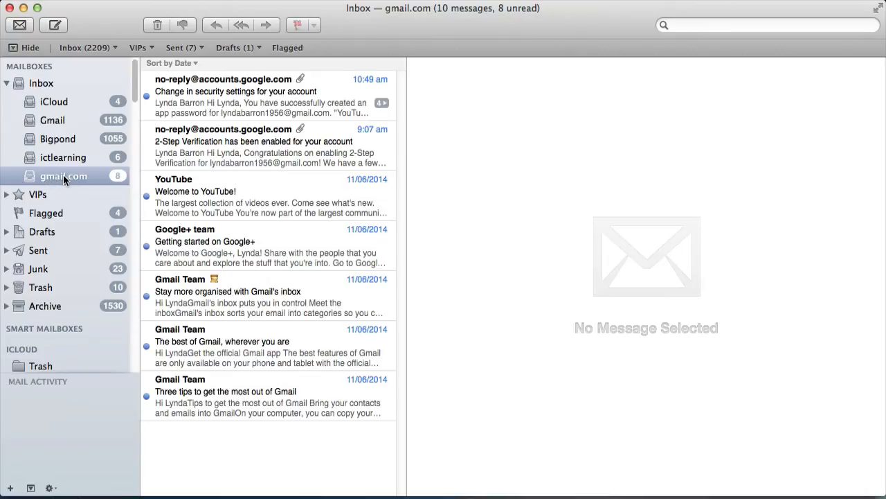
right_click(64, 176)
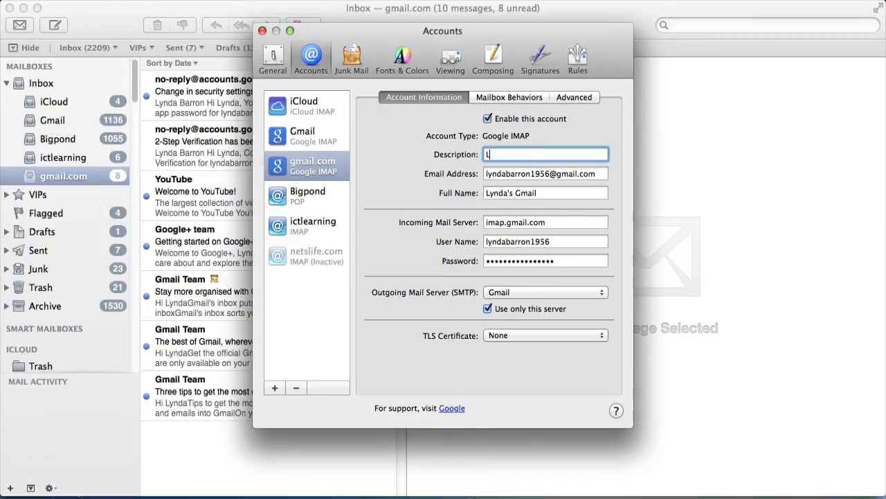
text(yndas)
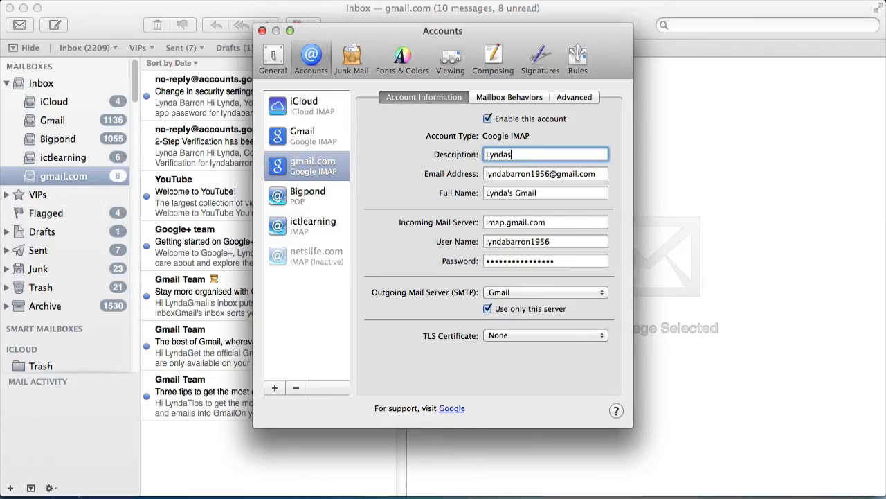
text(Gmail)
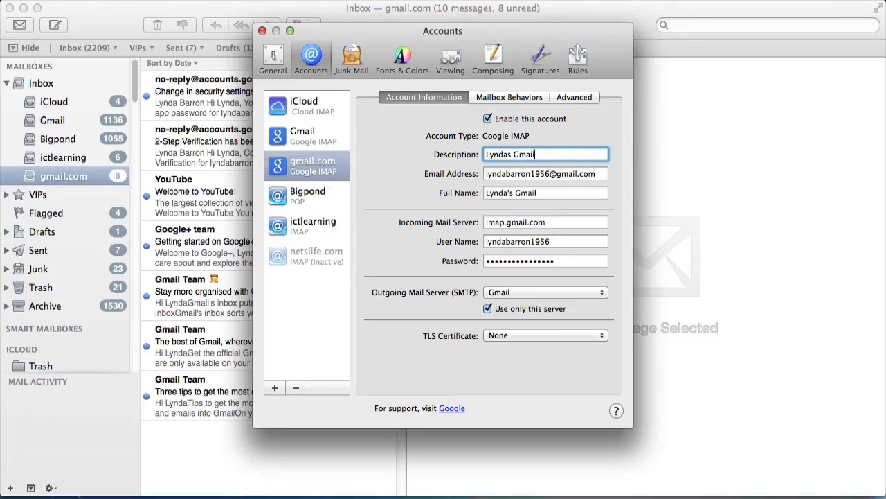
click(261, 31)
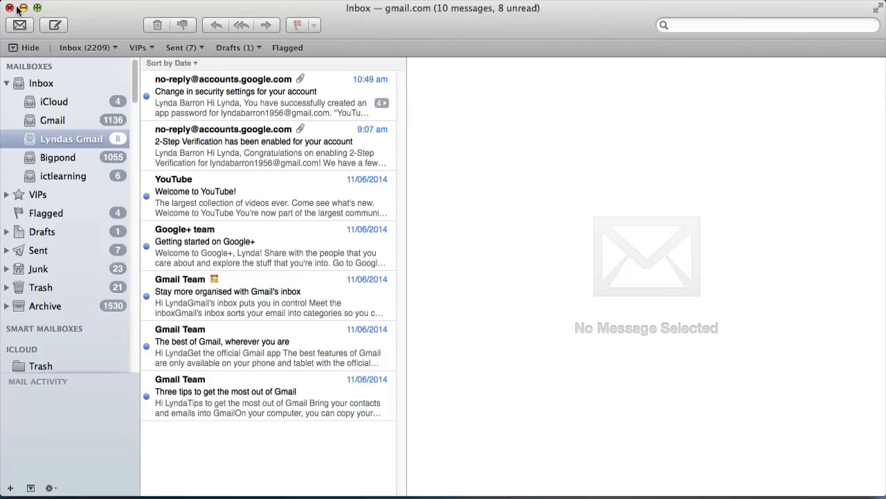
mouse_move(22, 13)
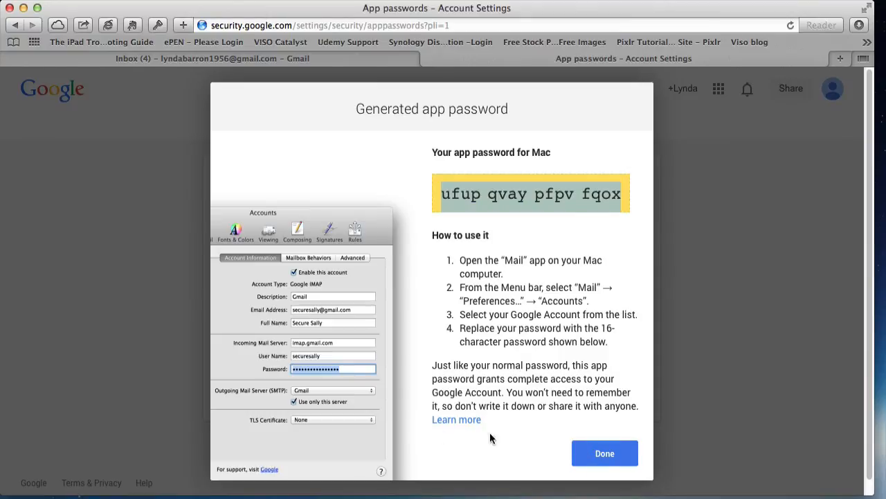
Dismiss the Generated app password dialog with Done
click(604, 453)
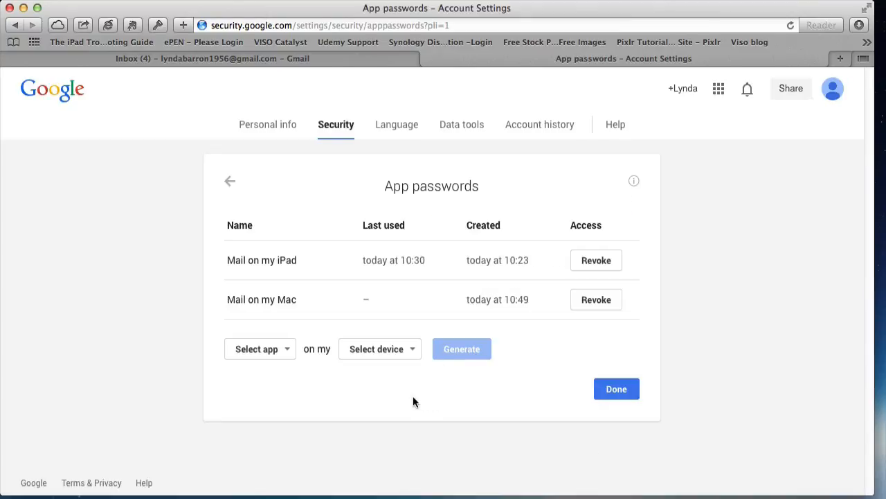
mouse_move(244, 252)
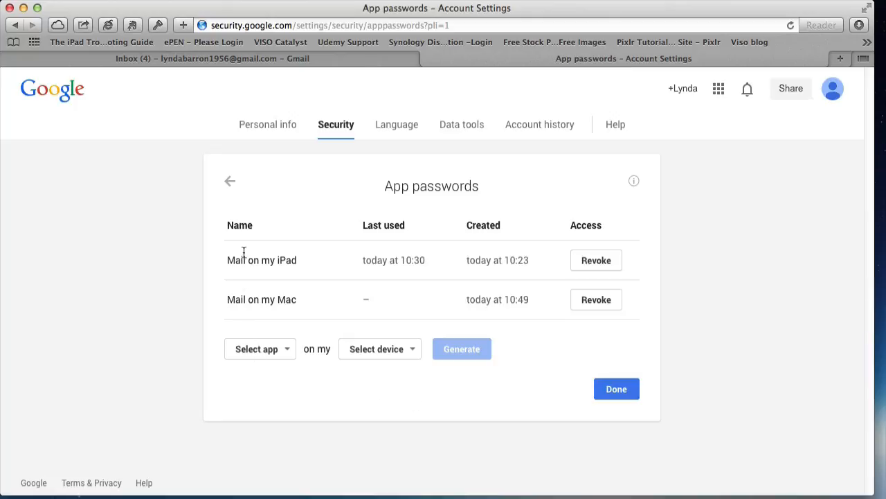
mouse_move(234, 313)
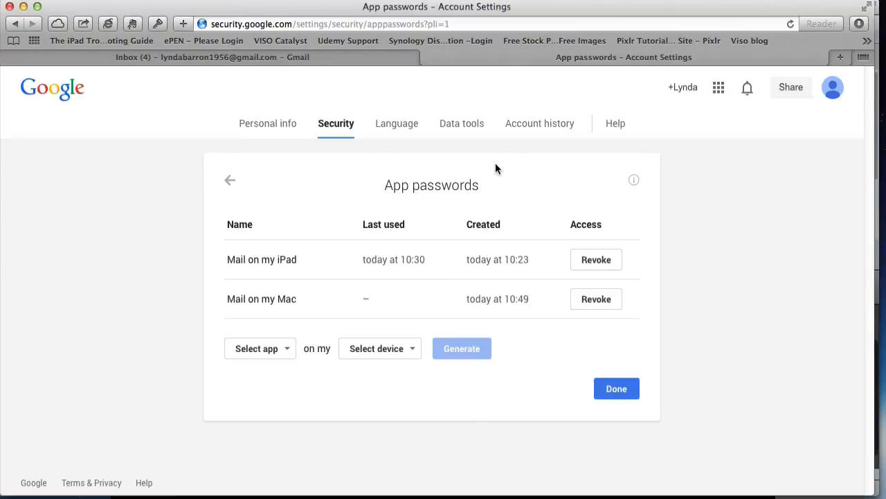
mouse_move(529, 174)
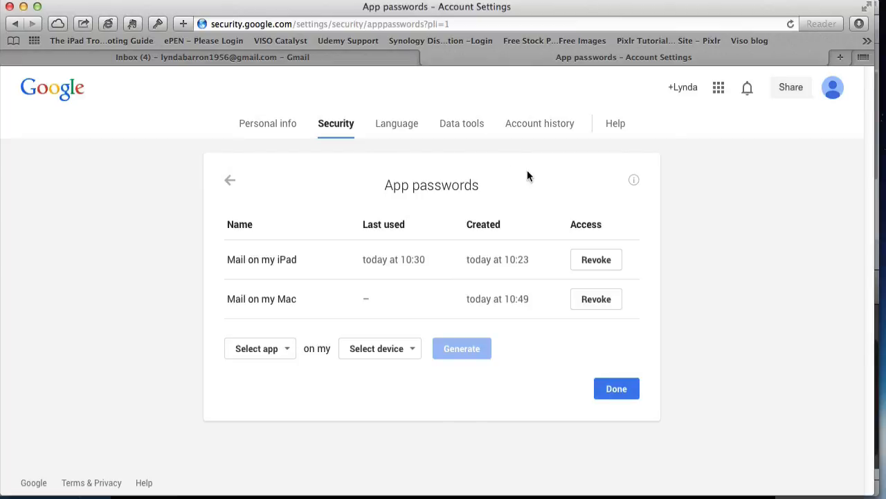
mouse_move(834, 87)
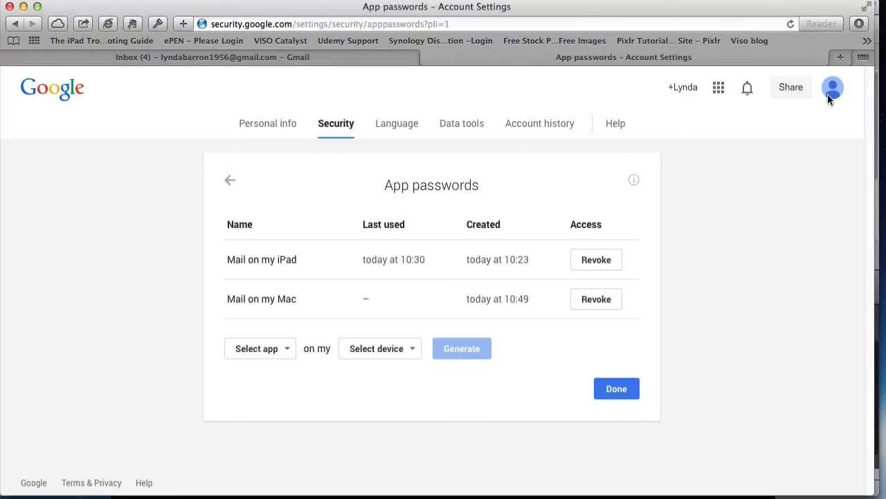
mouse_move(834, 87)
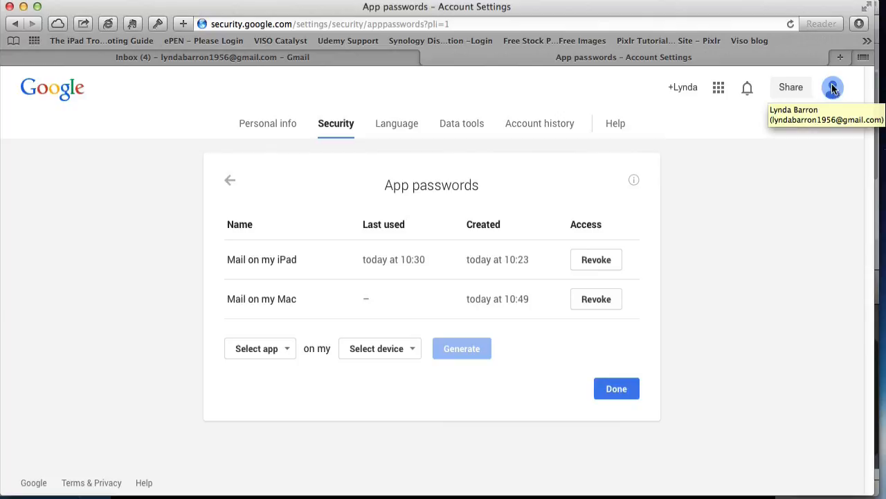
From the profile menu reach the Security page and its 2-step verification settings
click(834, 87)
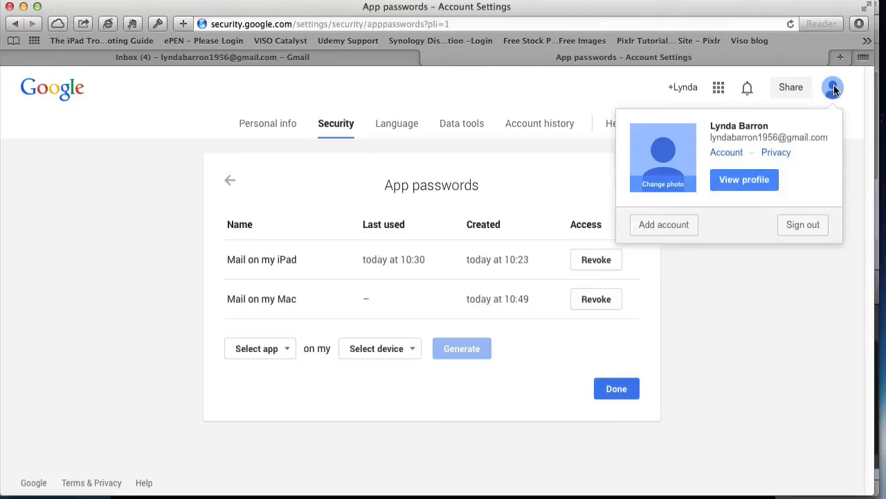
mouse_move(726, 152)
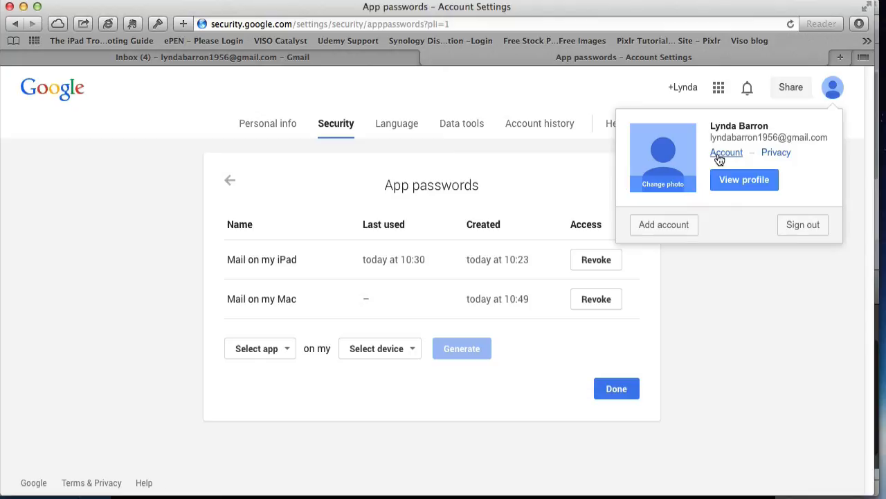
click(725, 152)
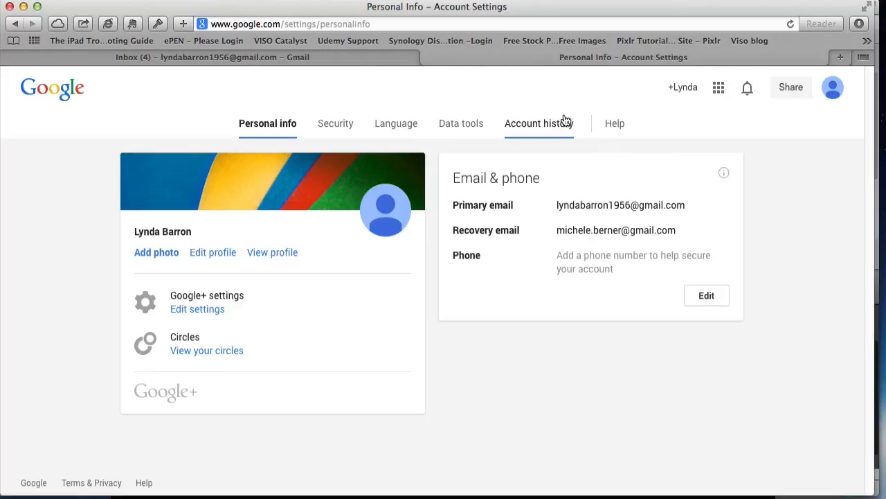
click(336, 123)
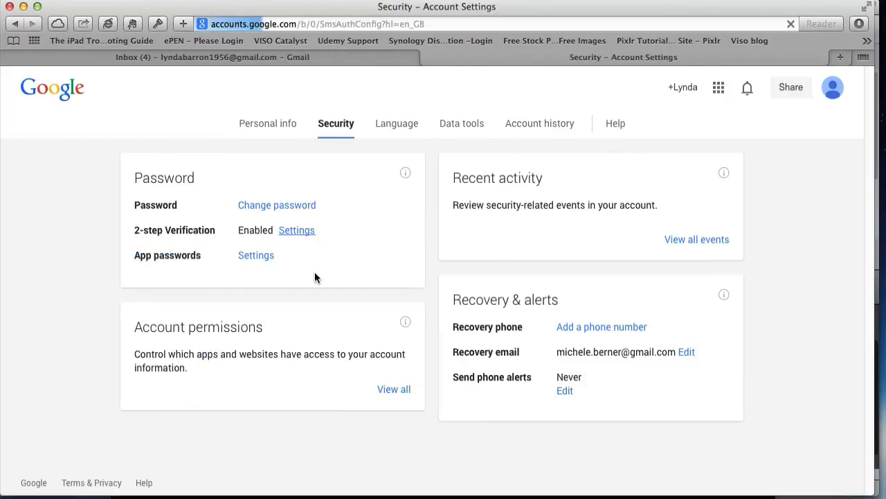
click(296, 230)
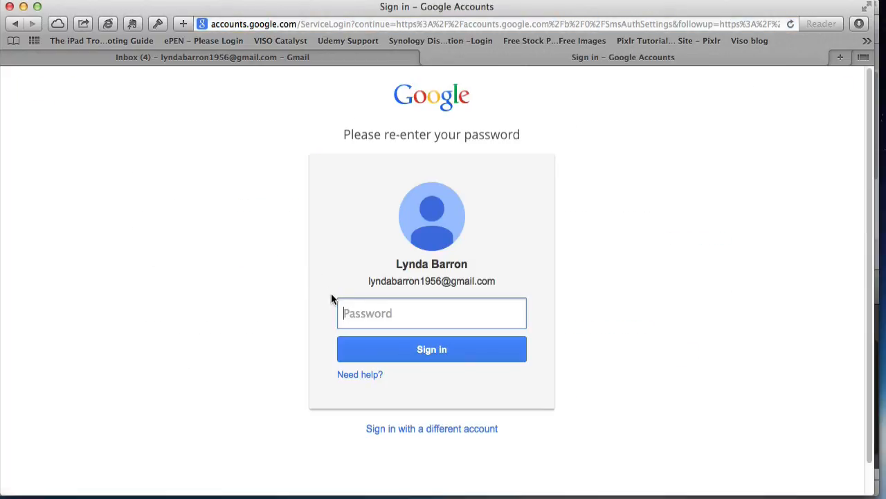
Re-enter the account password and sign in to reach the 2-step Verification page
text(password)
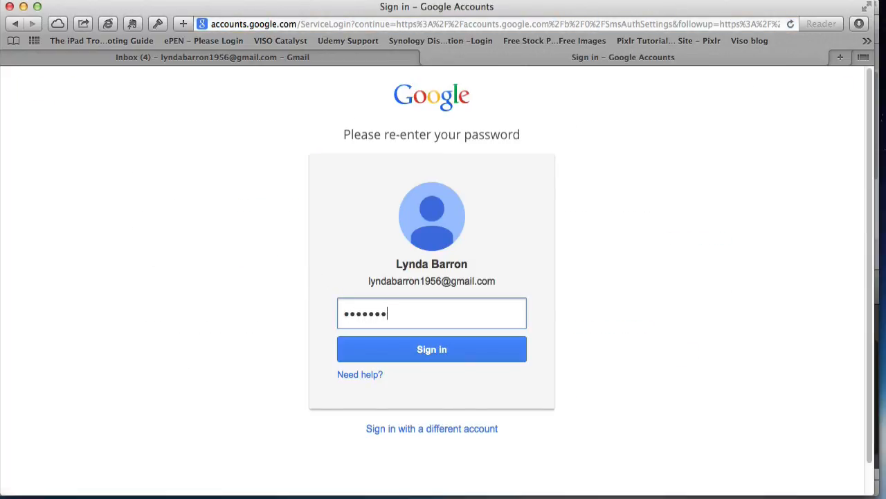
text(••••)
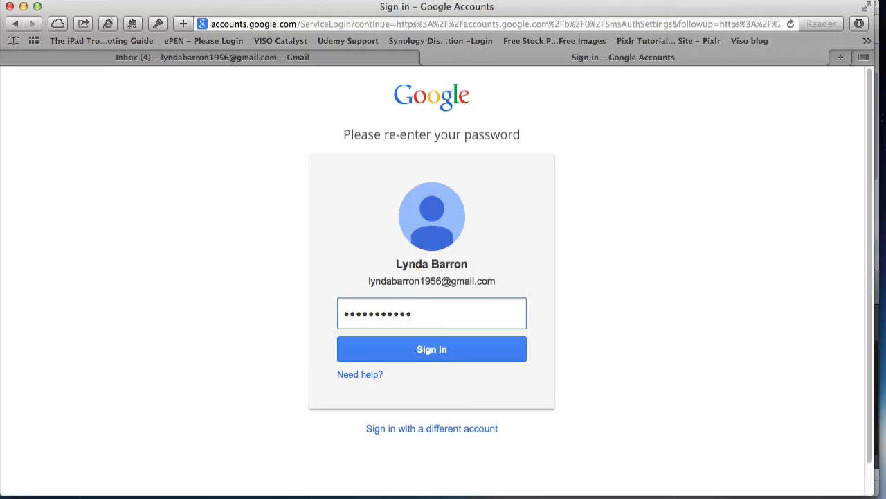
click(433, 349)
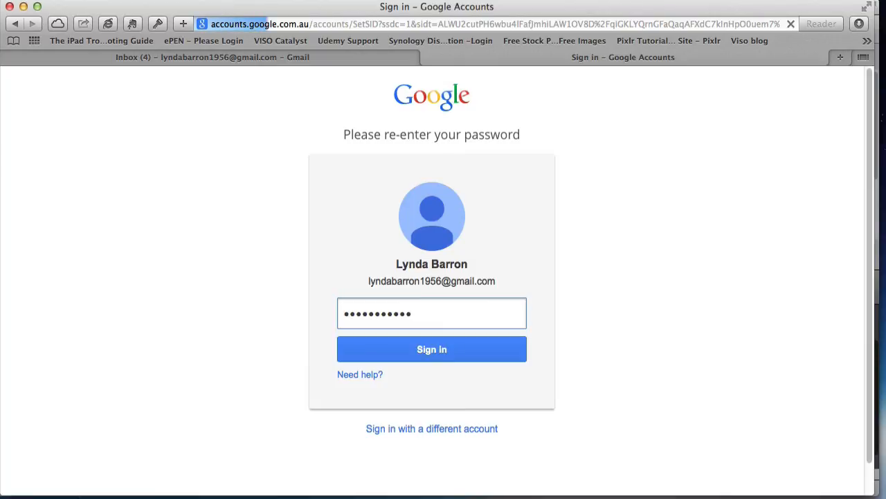
click(432, 349)
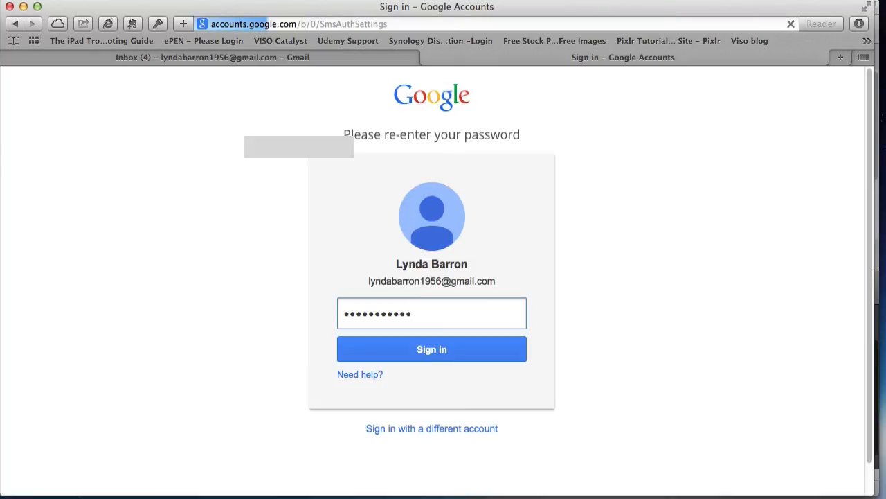
click(432, 349)
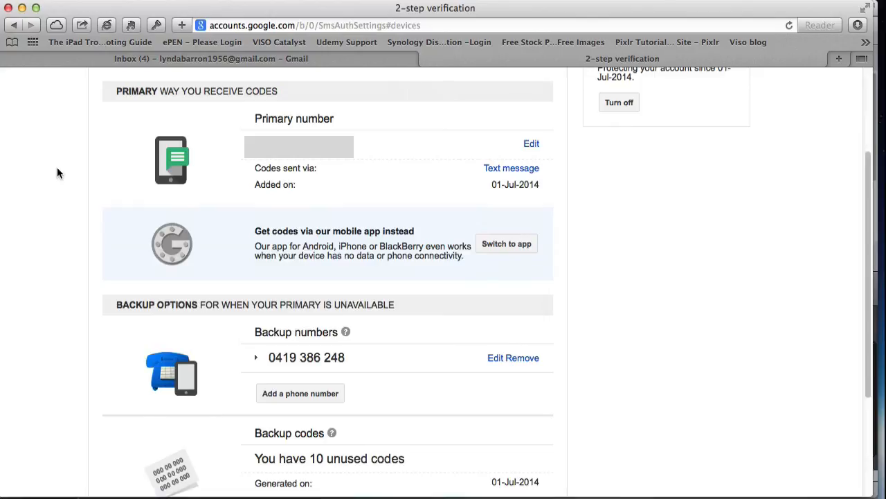
Show the App-specific passwords explanation for Mail and Outlook within 2-step Verification
click(329, 163)
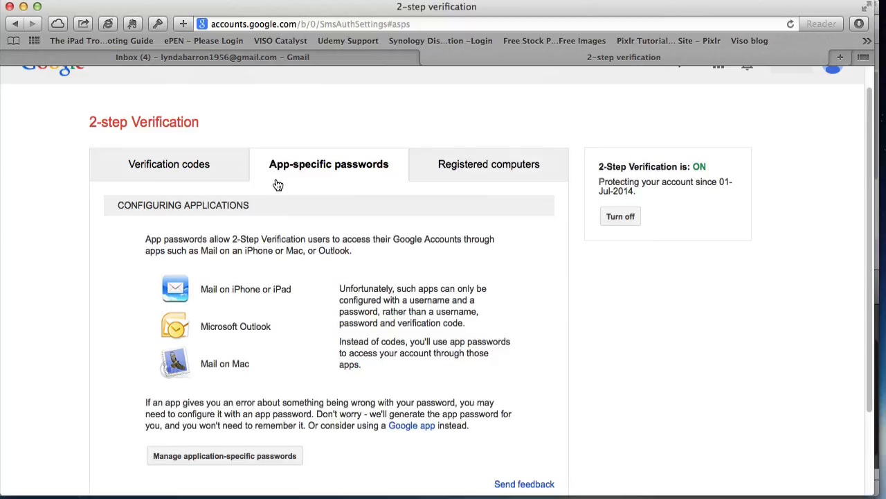